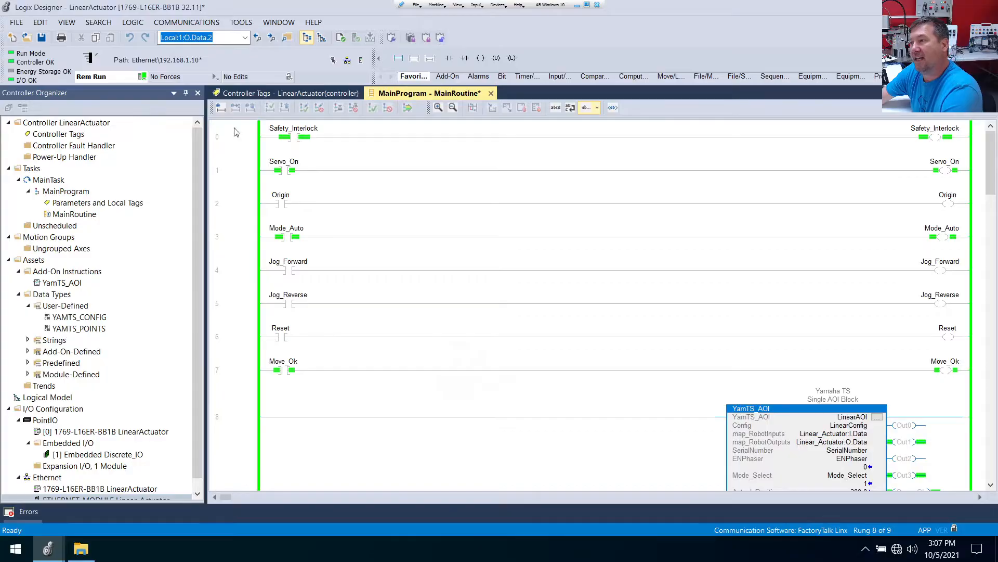
mouse_move(711, 301)
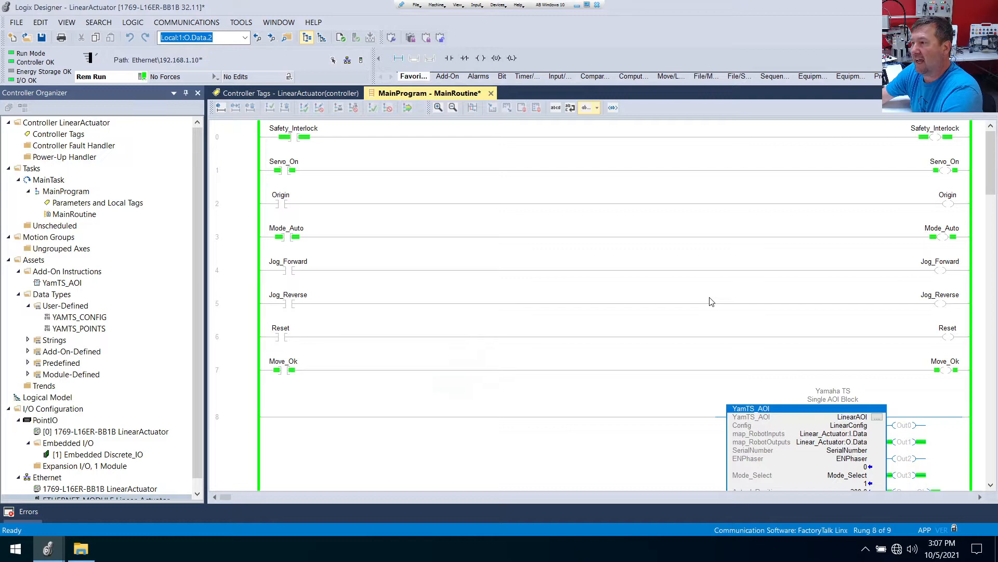
Step: Address the copied Mode_Auto rung's contact to Local:1:I.Data.9, described 'Servo in Auto Switch 4 to the Right'
scroll("down", 3)
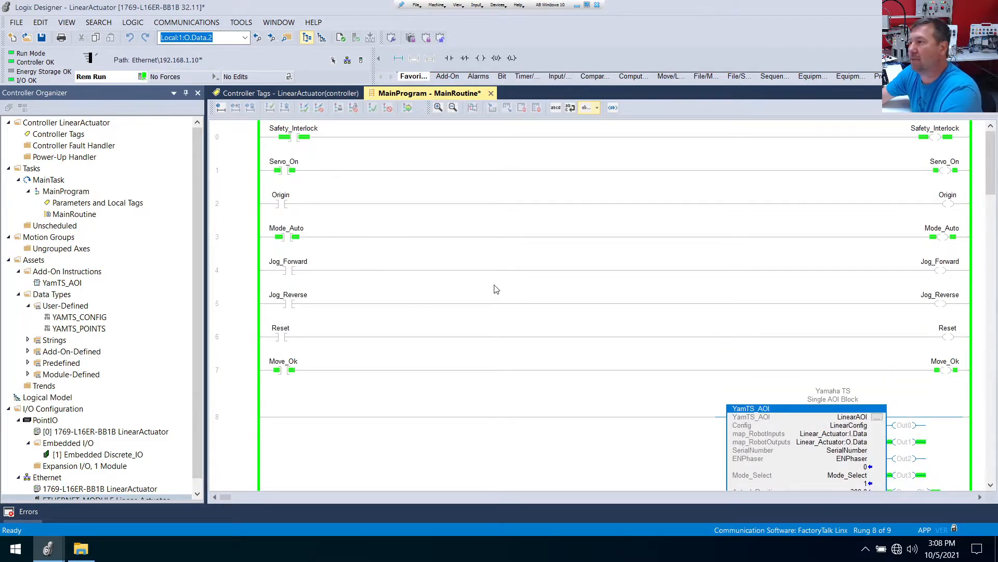
mouse_move(944, 231)
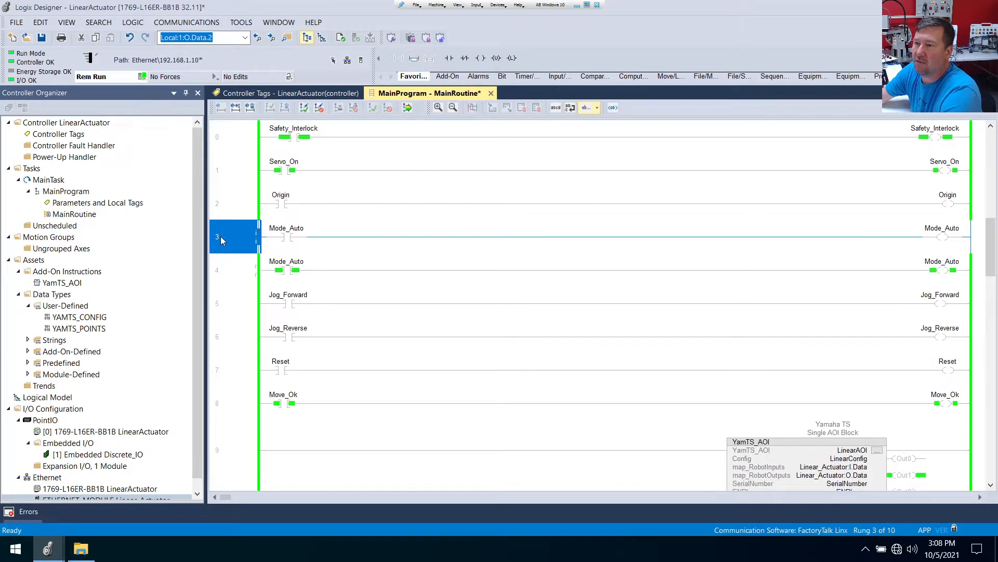
left_click(286, 227)
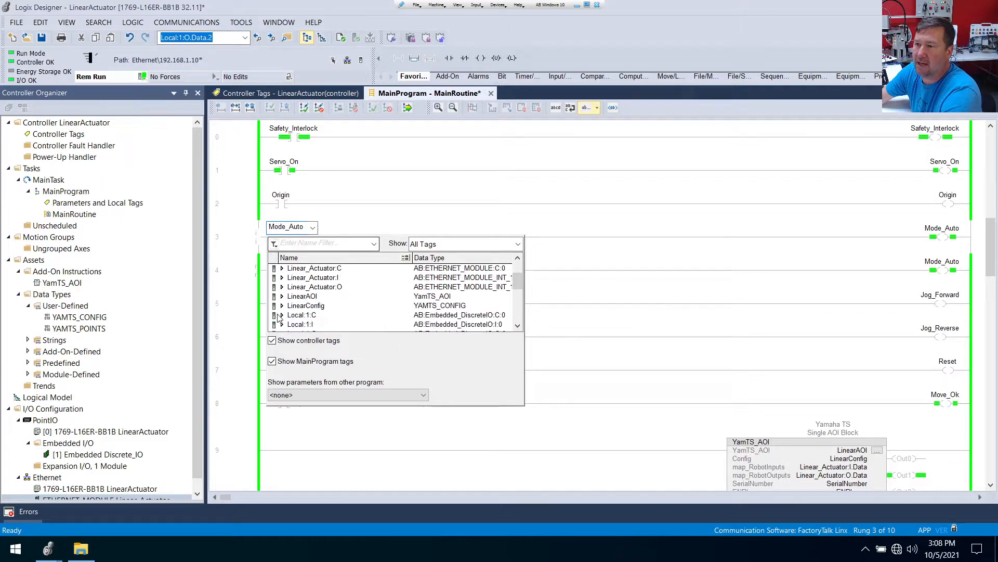
left_click(301, 324)
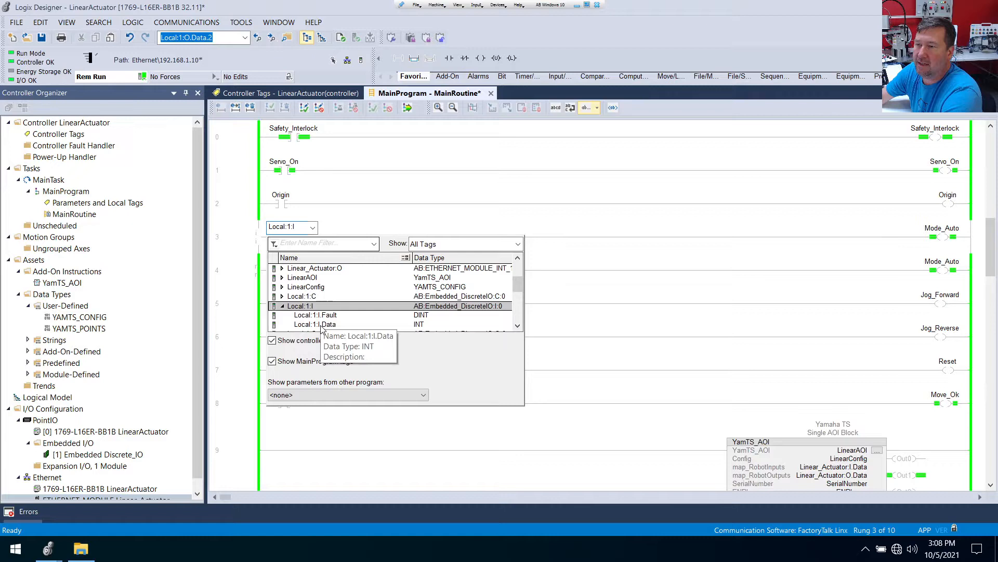
left_click(324, 324)
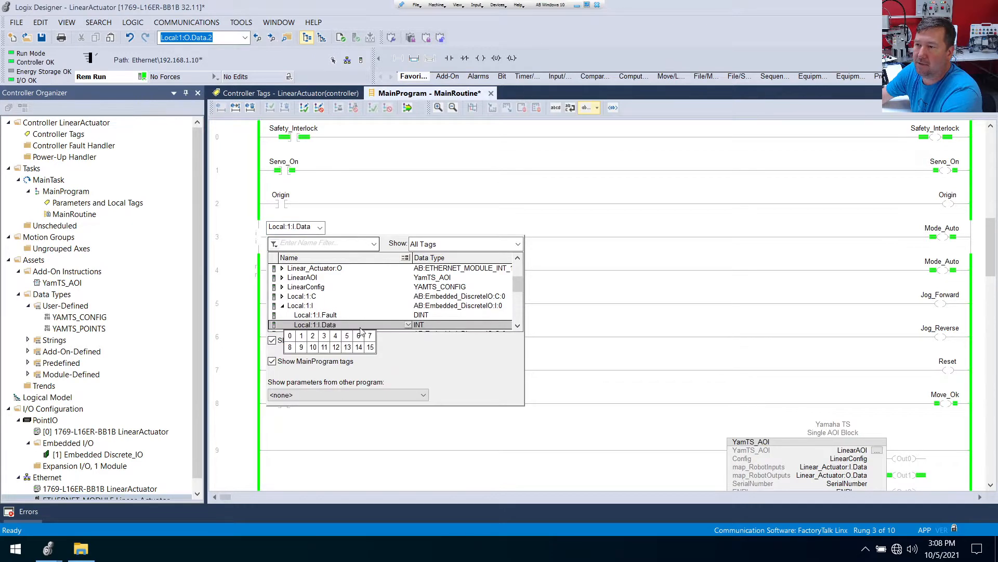
mouse_move(300, 346)
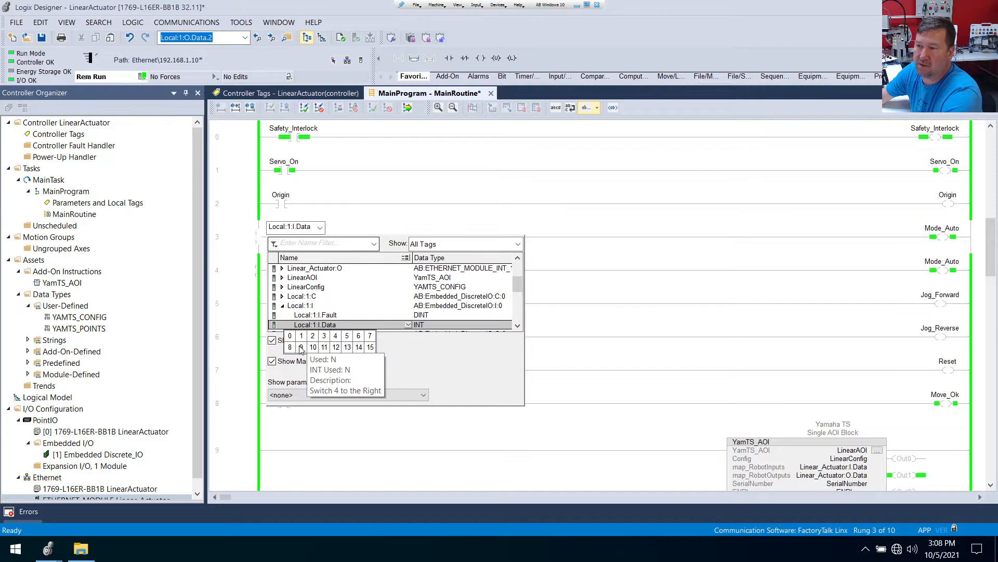
left_click(301, 346)
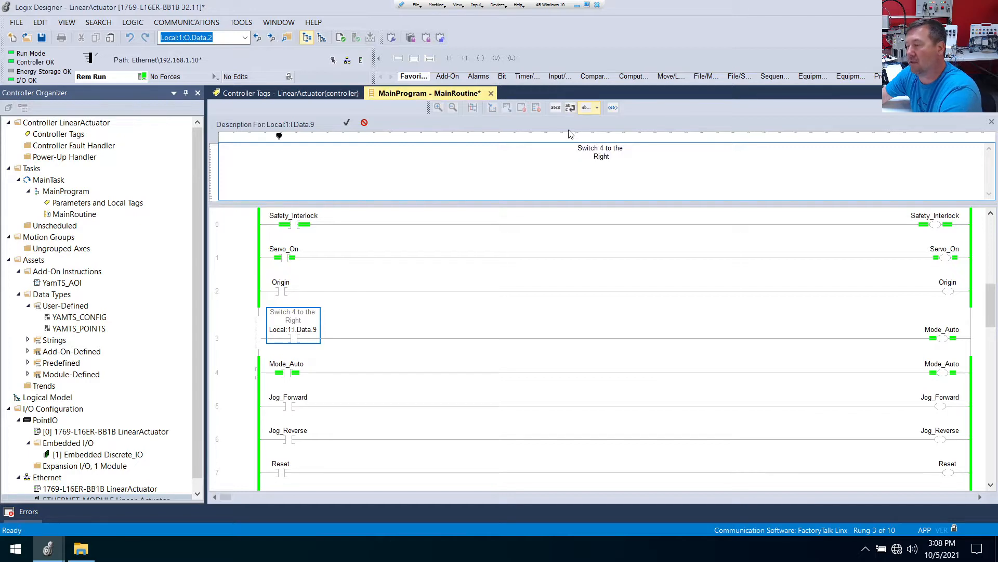
type("Servo in Auto")
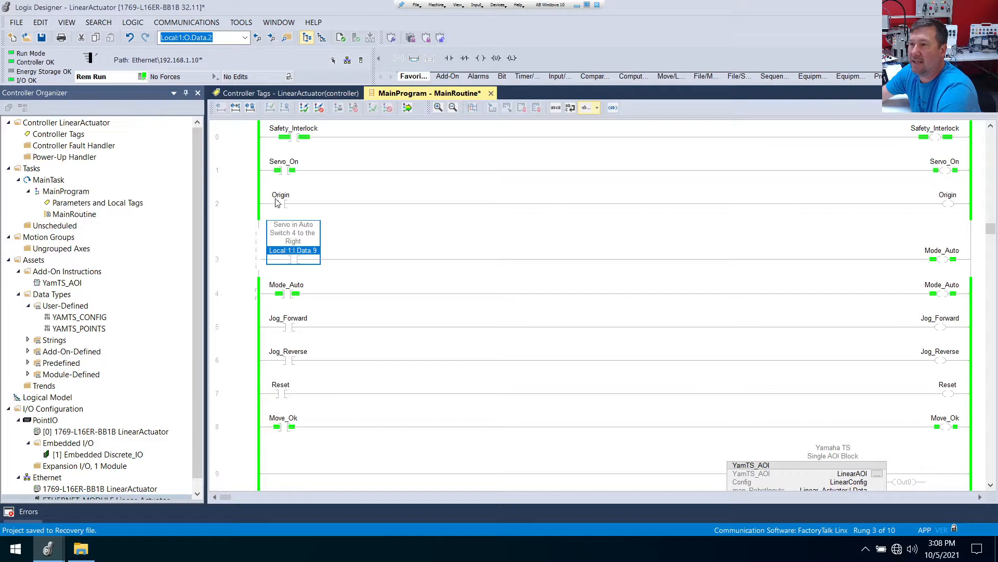
Step: Build a Servo_On edit rung with contacts Data.9 and Data.8, described 'Servo in Hand Switch 4 to the Left'
left_click(277, 170)
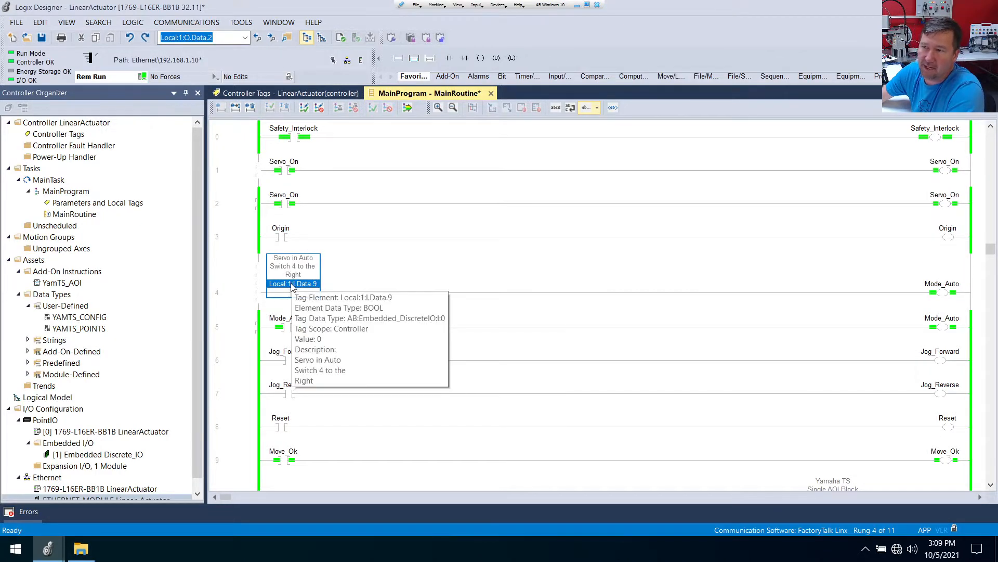
left_click(284, 161)
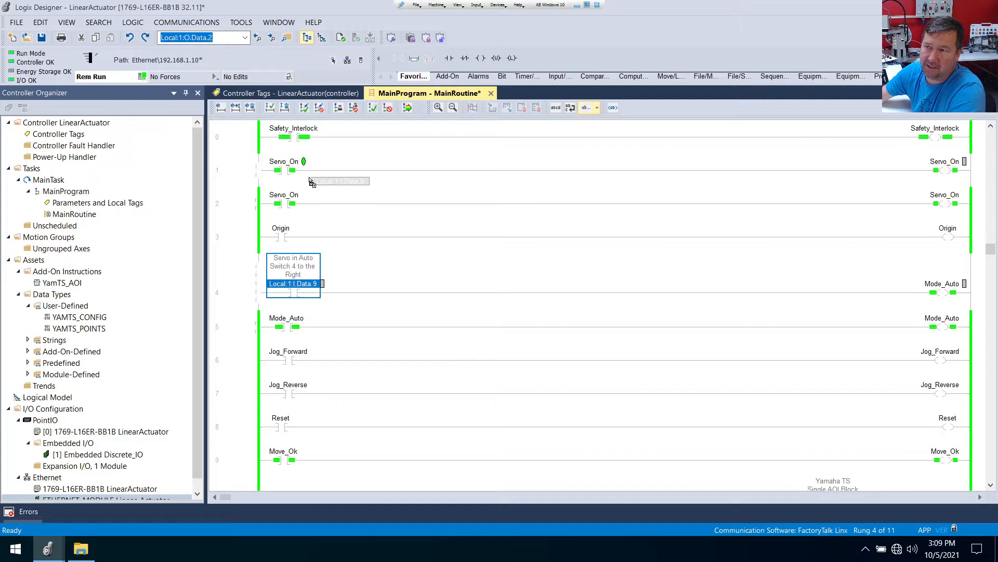
mouse_move(305, 165)
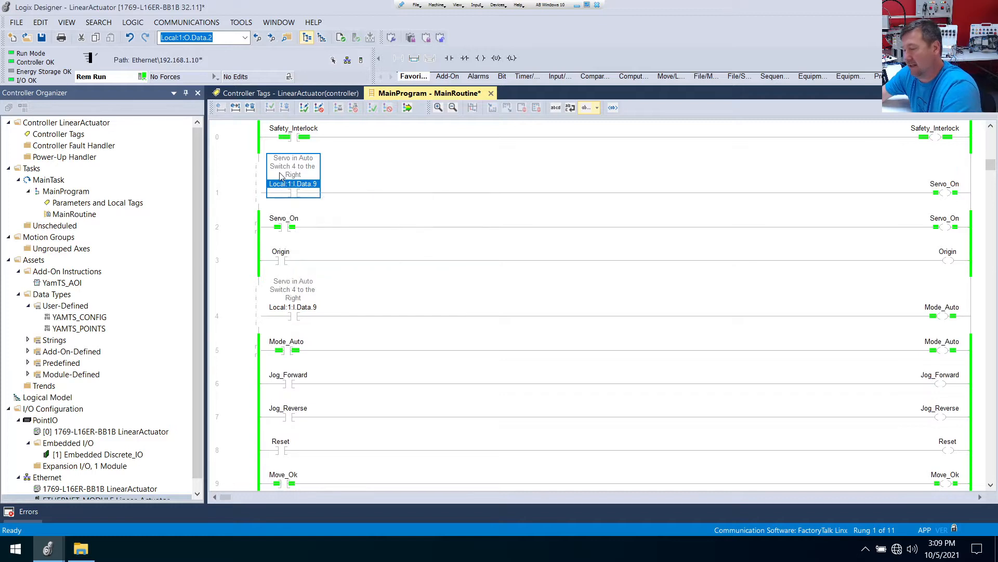
right_click(293, 185)
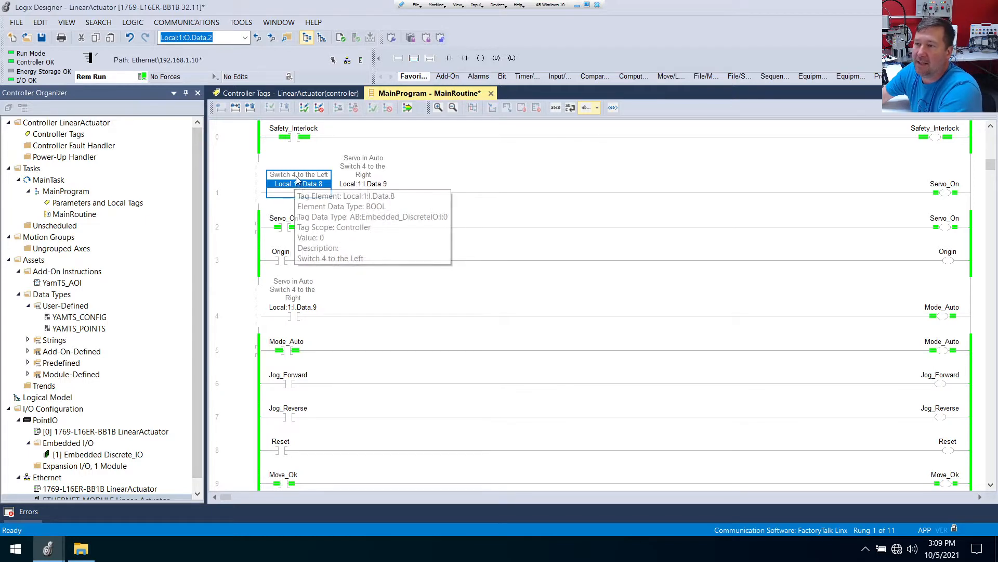
double_click(309, 174)
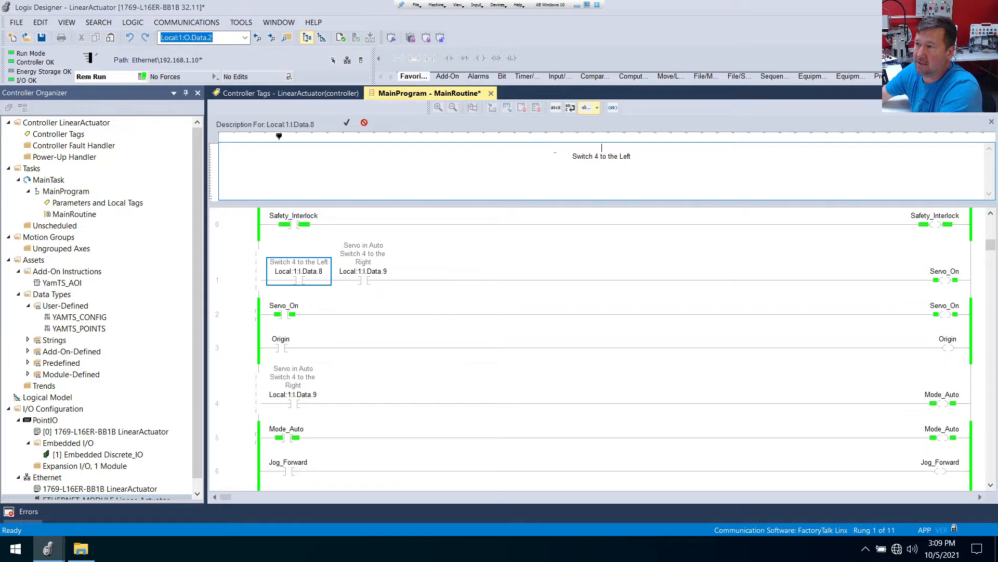
type("Servo in Ha")
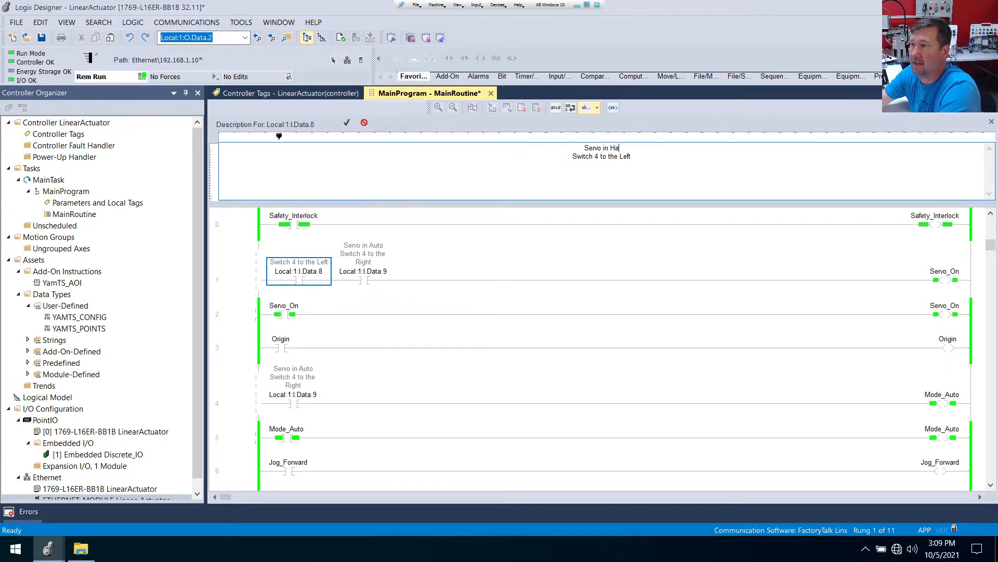
type("nd")
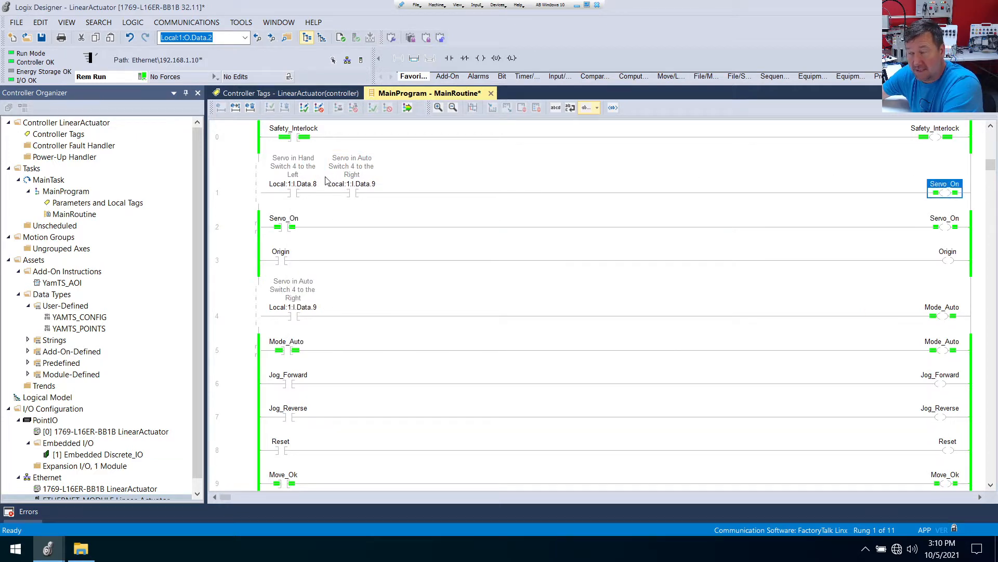
mouse_move(742, 181)
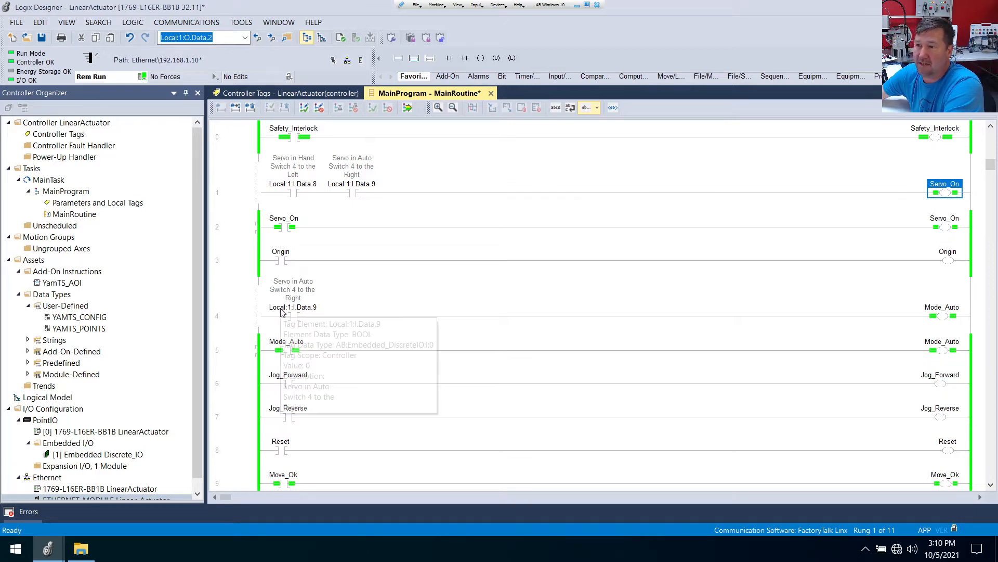
mouse_move(910, 320)
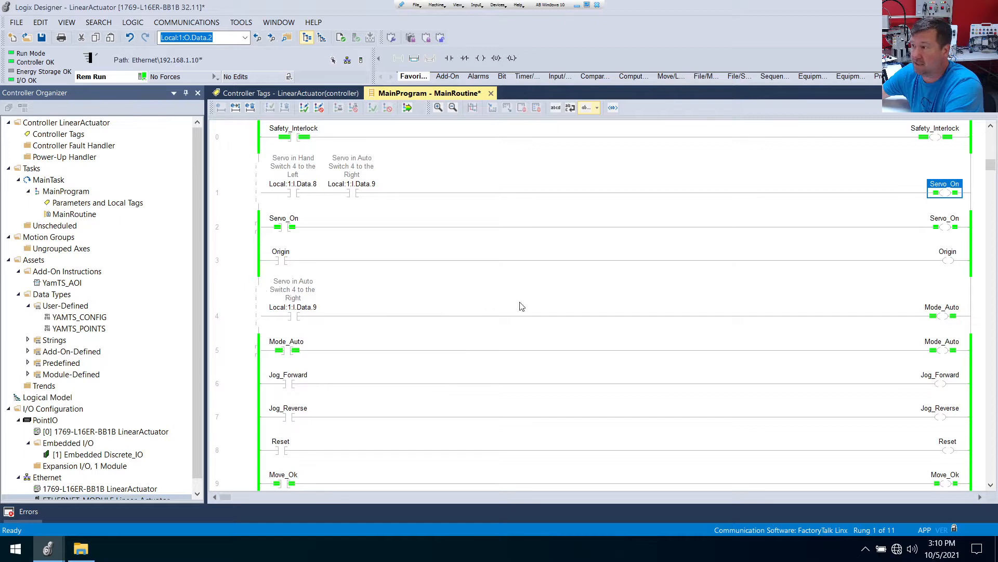
mouse_move(336, 416)
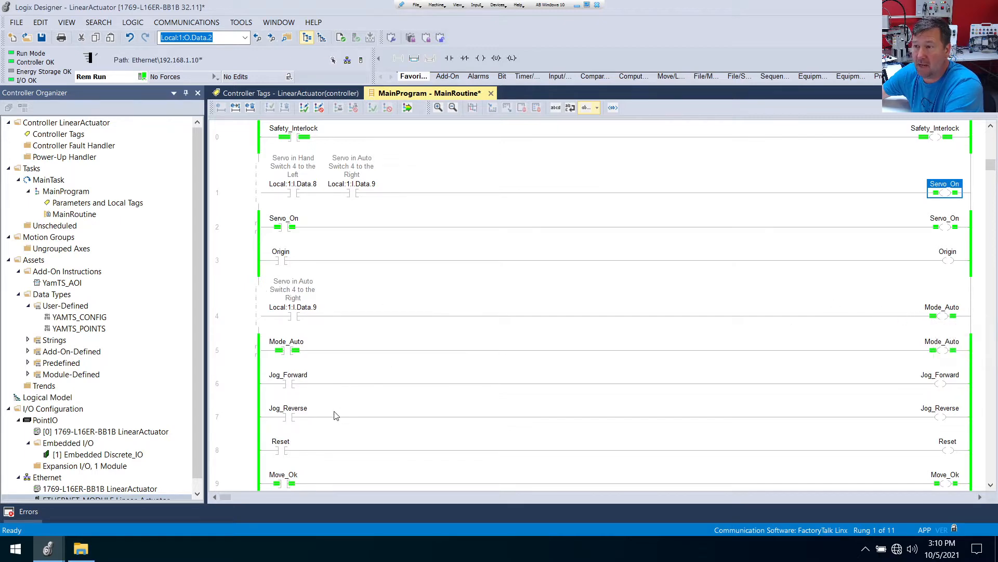
mouse_move(301, 385)
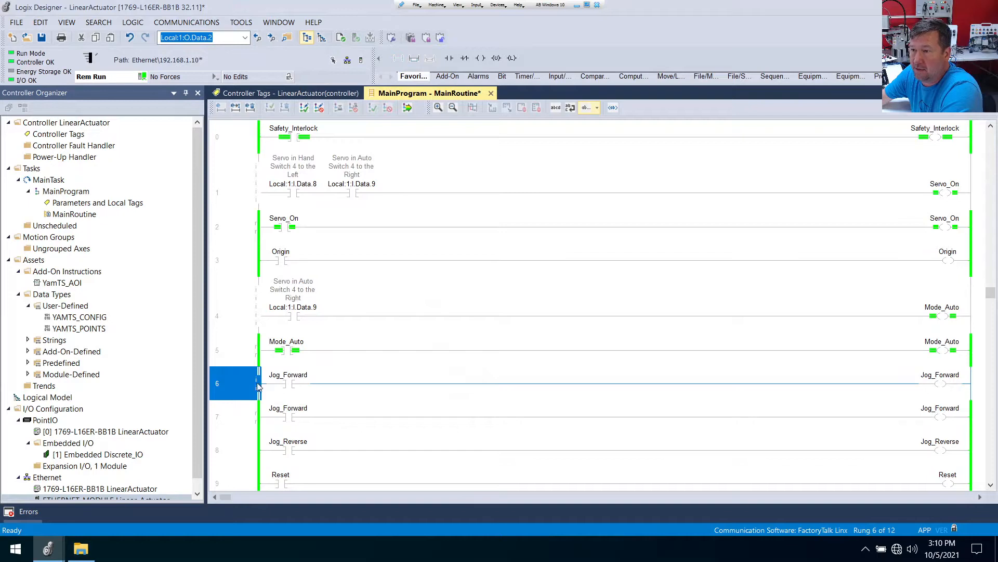
mouse_move(306, 312)
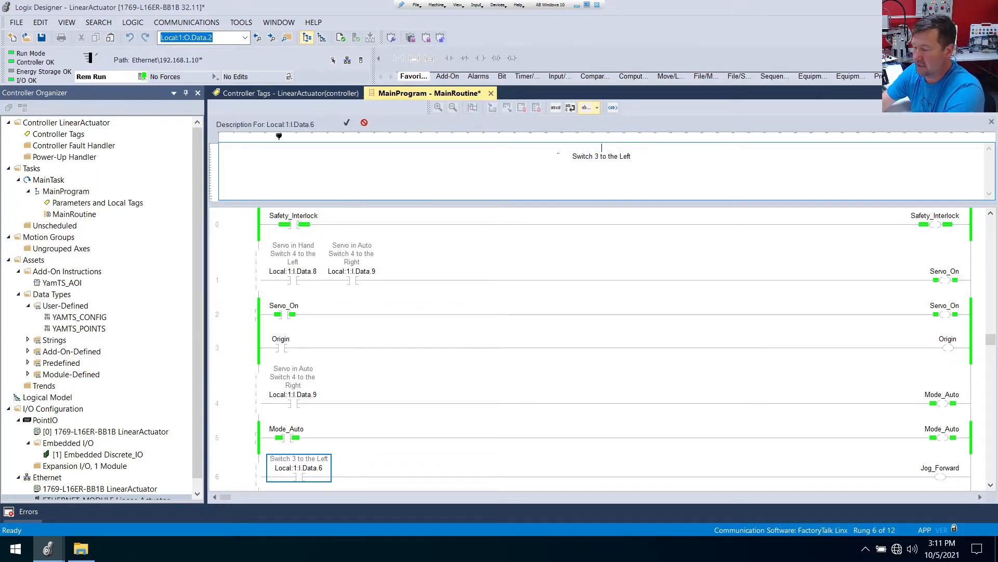
Step: Describe the new jog rung contacts Data.6 and Data.7 as 'Jog Forward' and 'Jog Reverse'
type("Jog Forward")
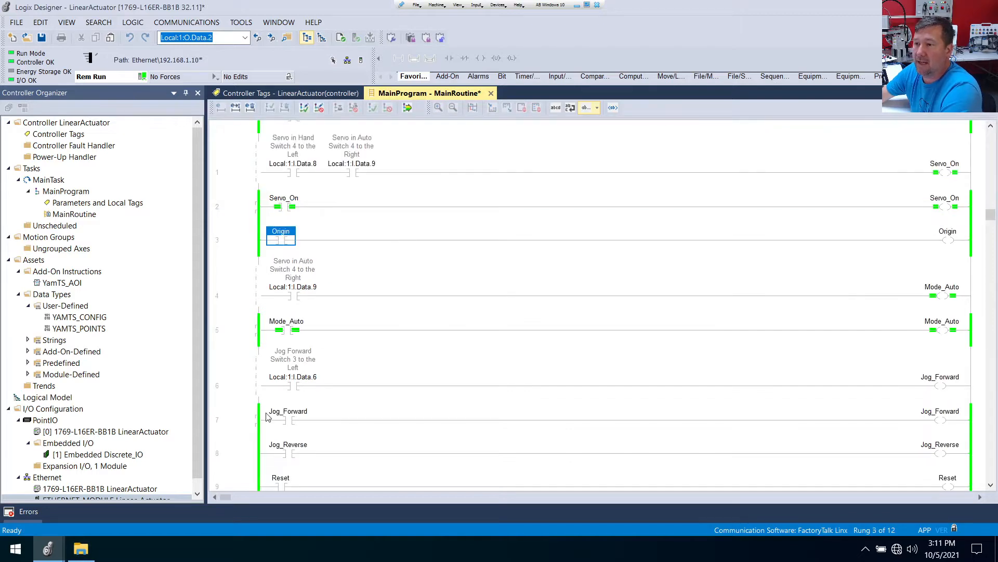
mouse_move(247, 445)
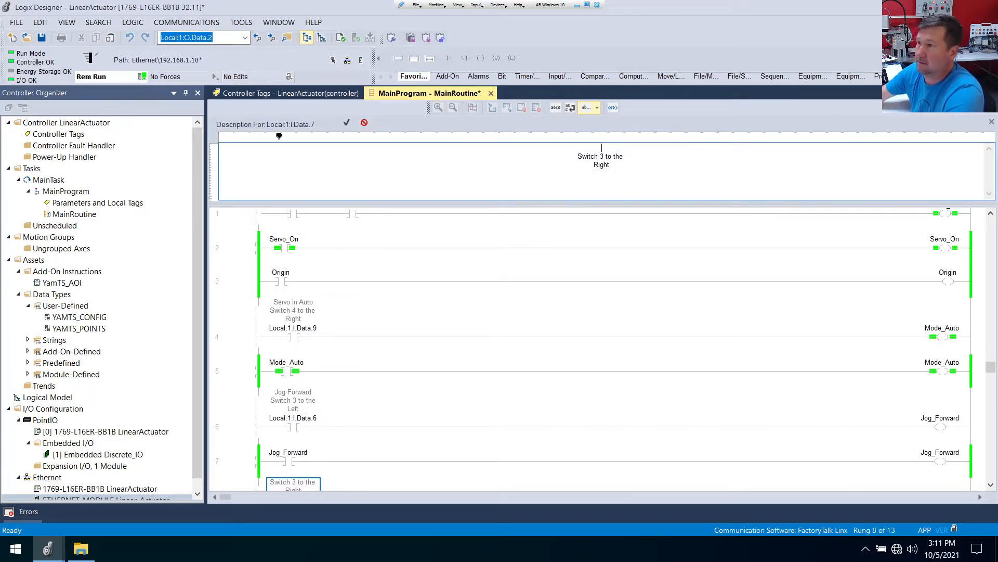
type("Jog Reverse")
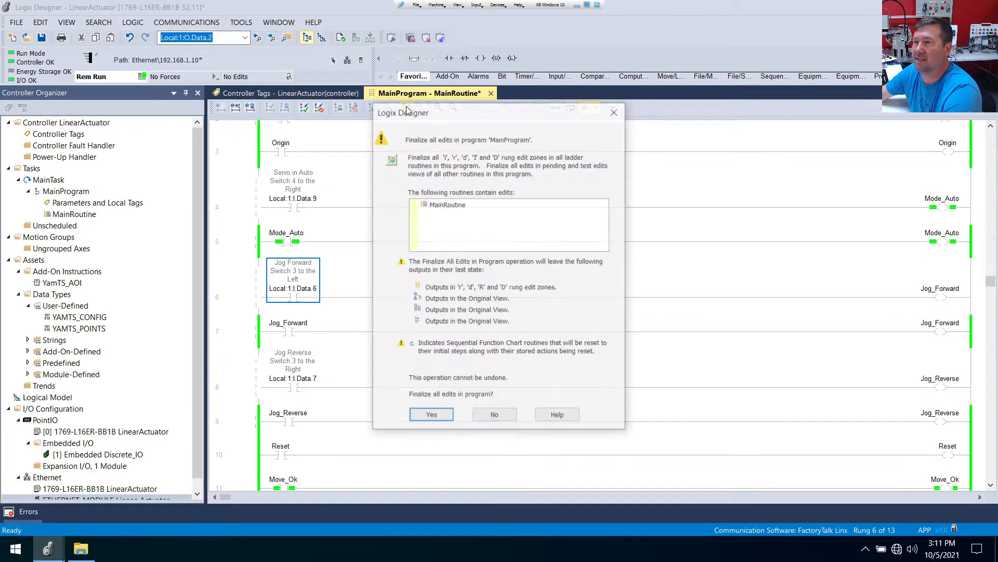
Step: Confirm finalizing all online edits so the program assembles with 0 errors
left_click(431, 414)
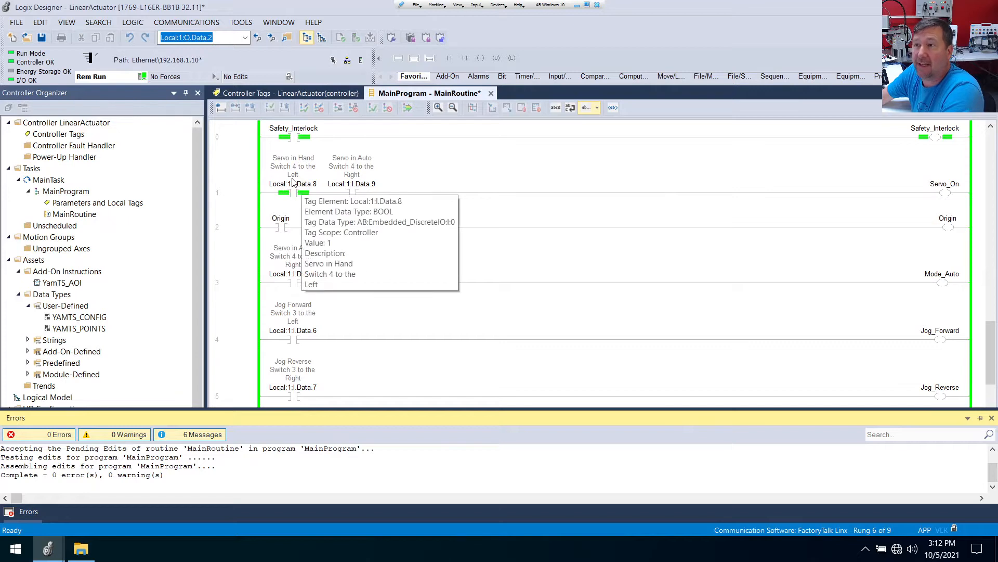
mouse_move(299, 188)
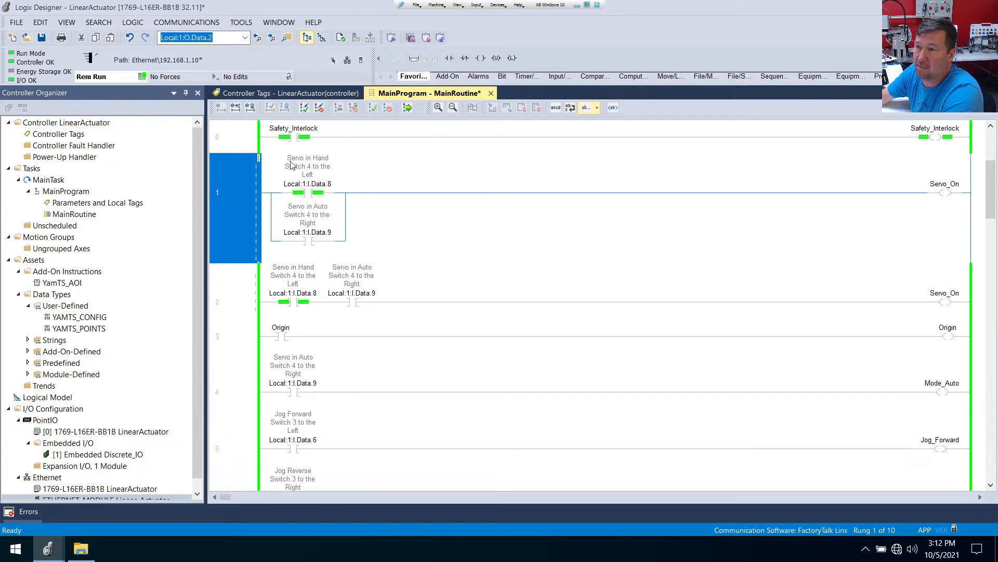
mouse_move(406, 107)
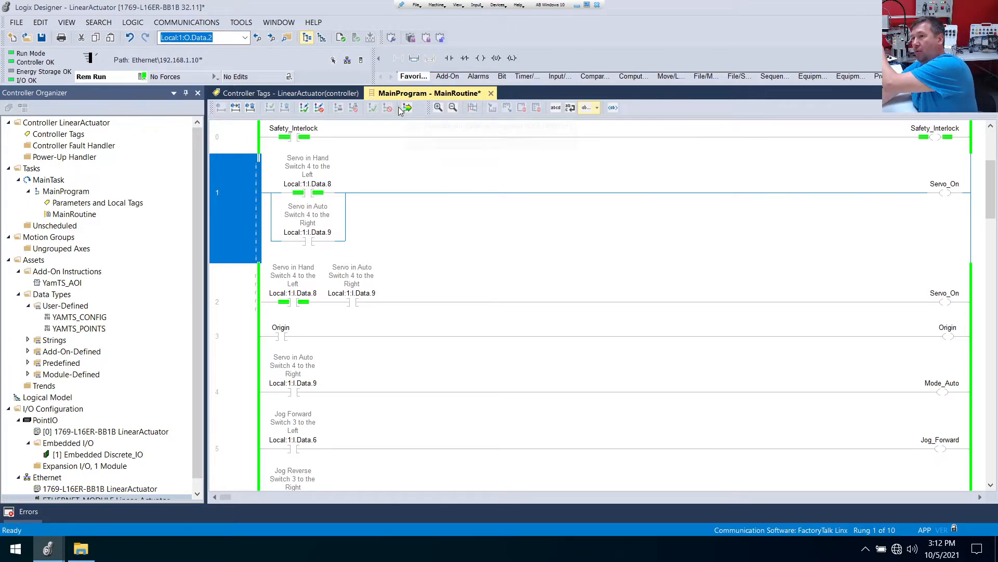
Step: Request Finalize All Edits for the Servo_On rung with parallel Hand/Auto branches
left_click(405, 107)
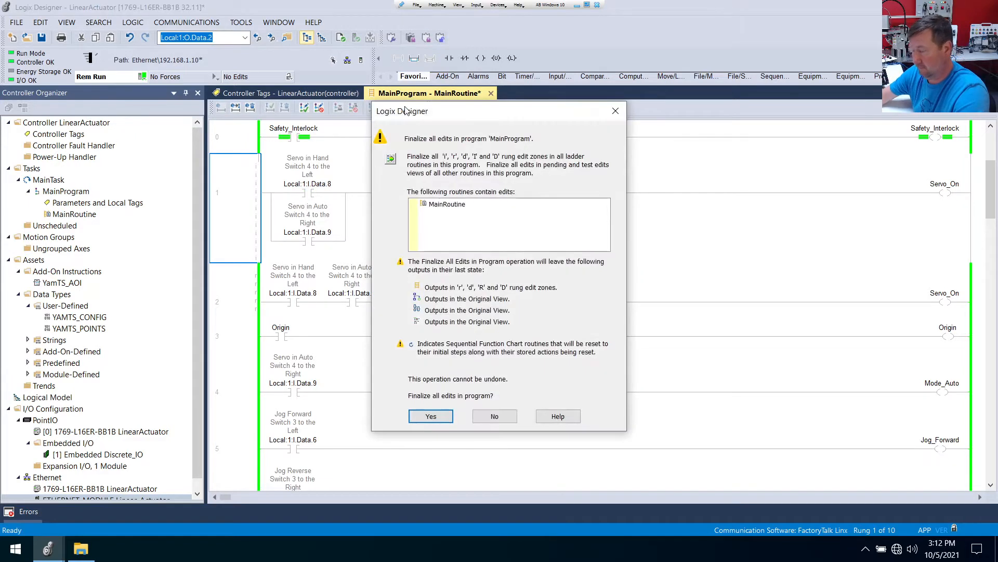
Step: Confirm the finalize with Yes and check the live Jog Forward contact on rung 4
left_click(430, 416)
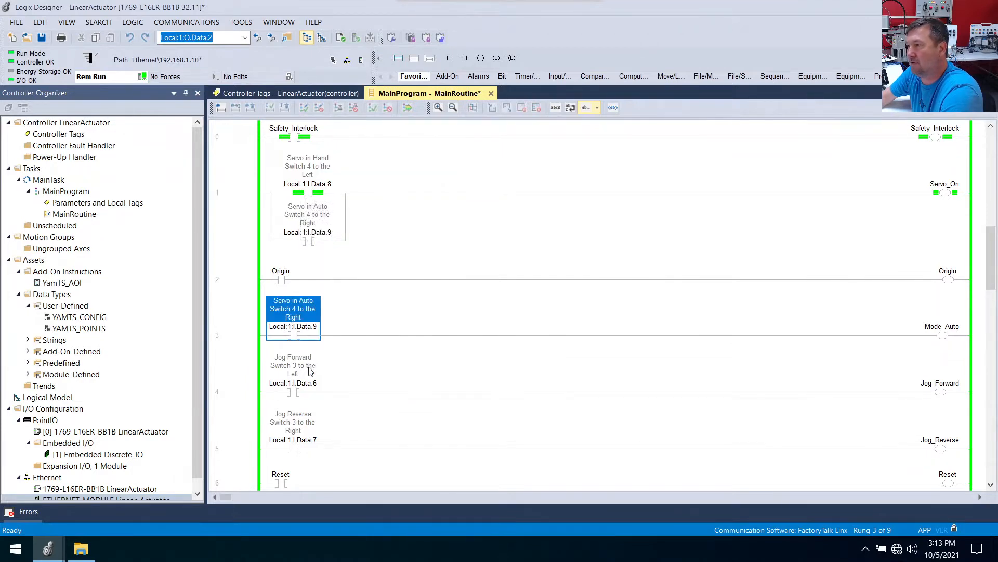
left_click(293, 372)
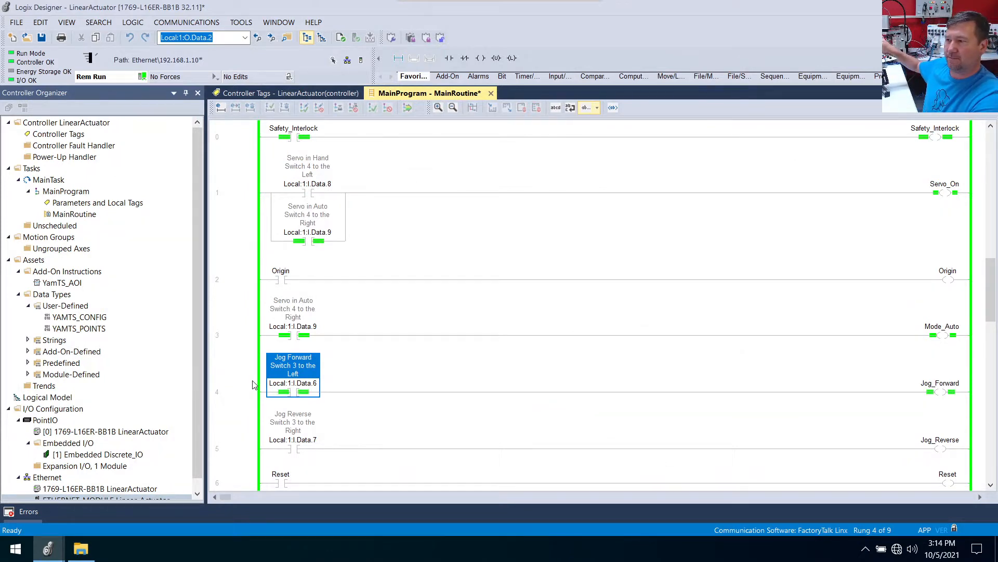
mouse_move(839, 397)
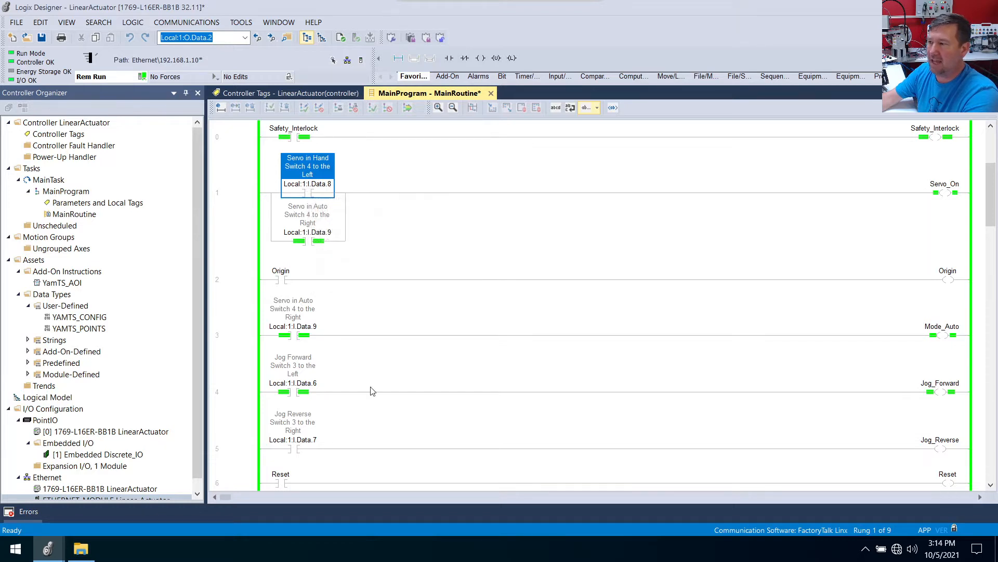
mouse_move(300, 383)
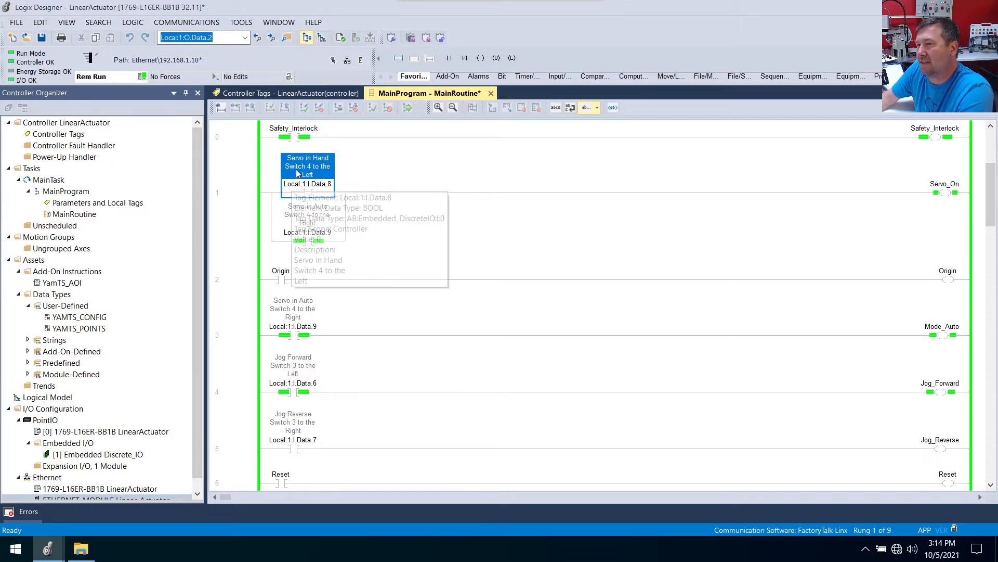
Step: Copy the Servo in Hand contact into the Jog_Forward and Jog_Reverse rungs and finalize
right_click(307, 173)
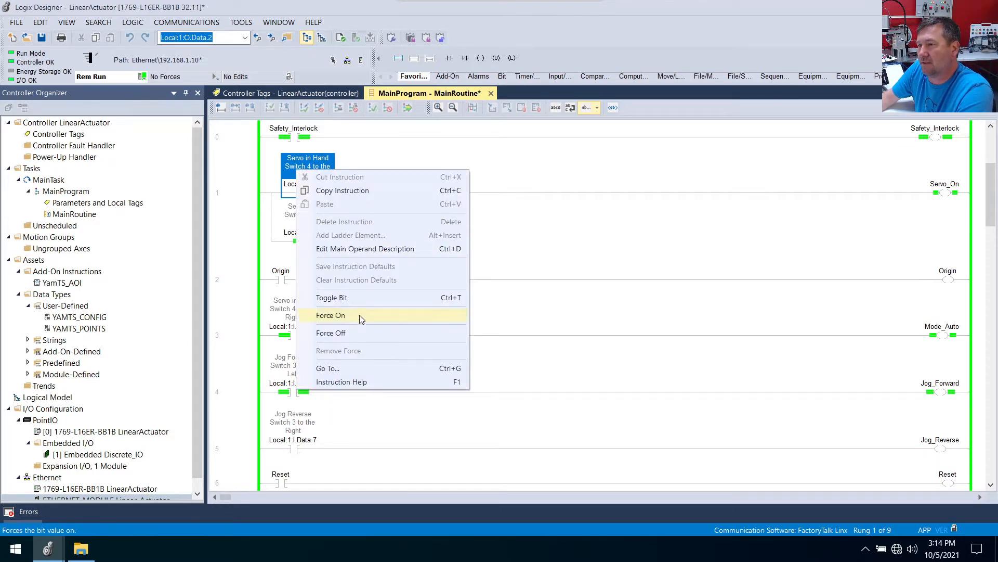
left_click(331, 316)
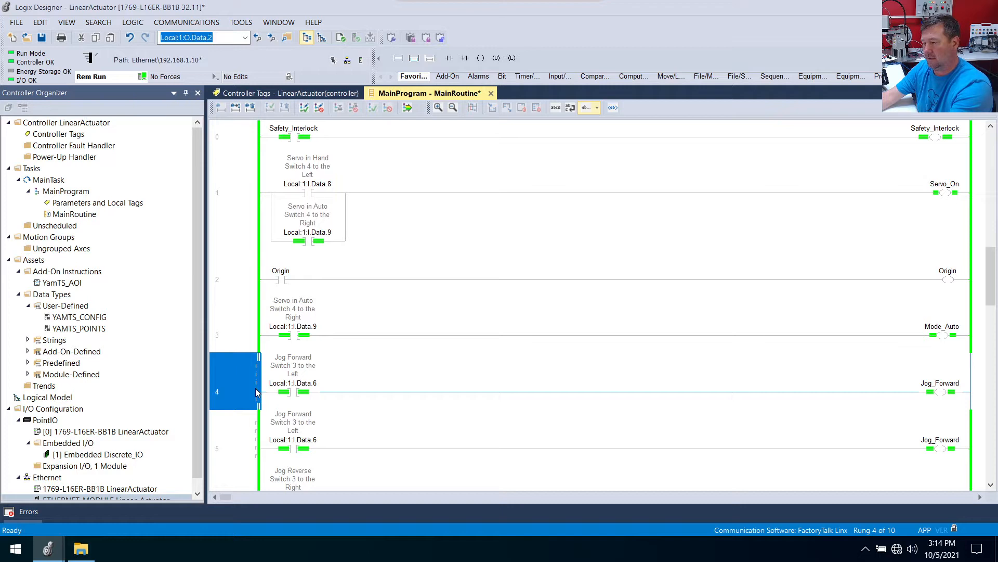
right_click(233, 380)
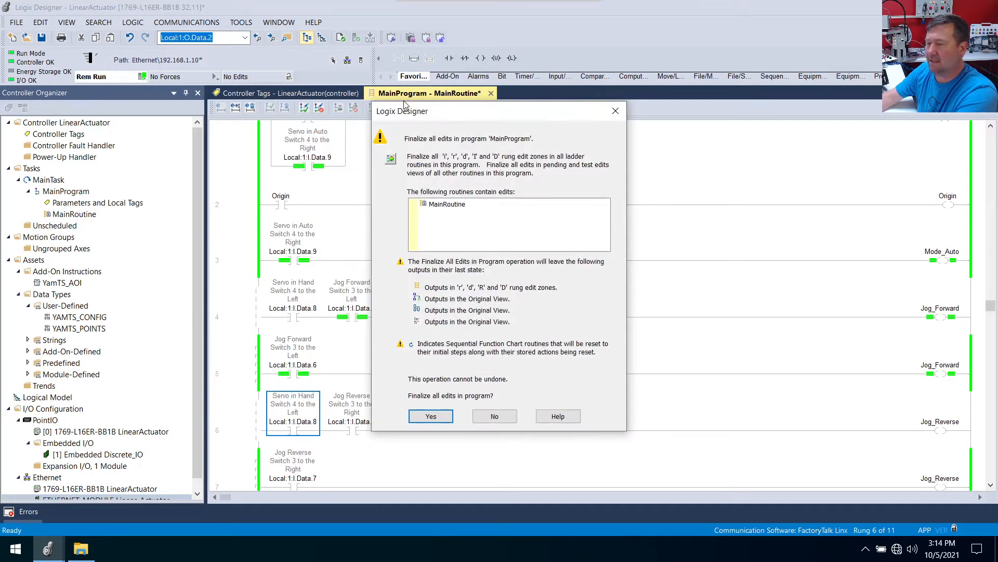
left_click(431, 416)
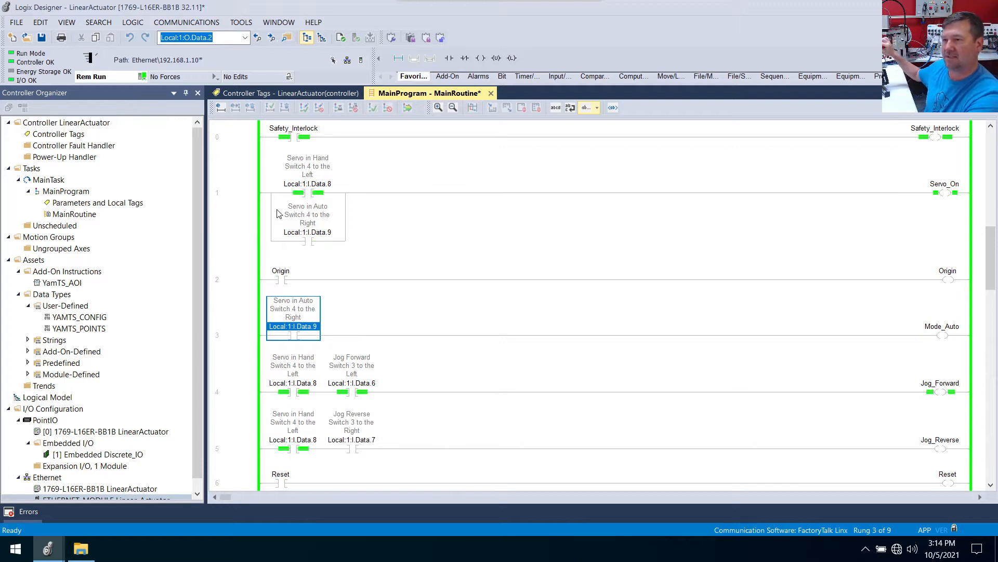
Step: Check the YamTS_AOI ErrorCode 16#4041, then bring up the Yamaha AOI download folder
scroll("down", 3)
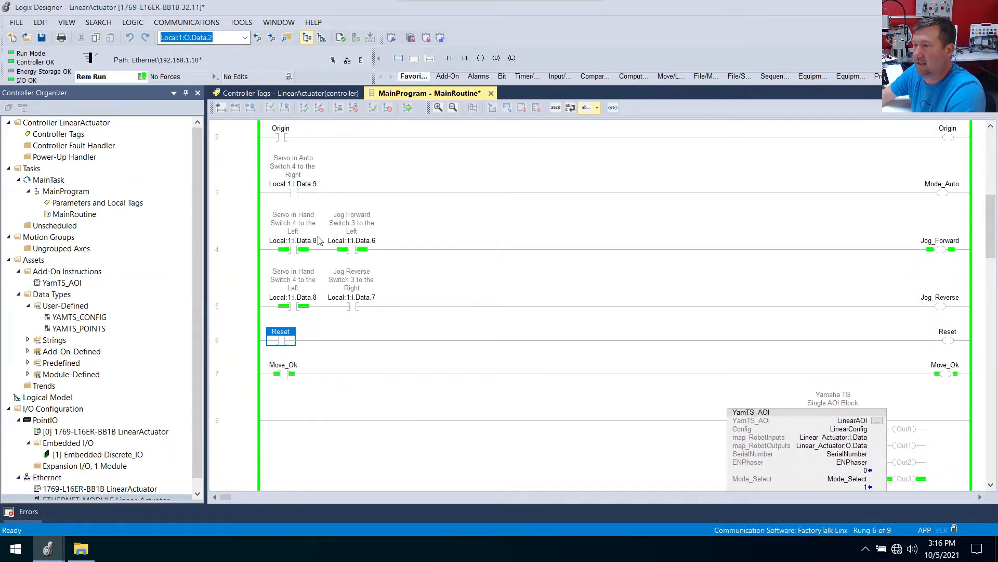
left_click(352, 240)
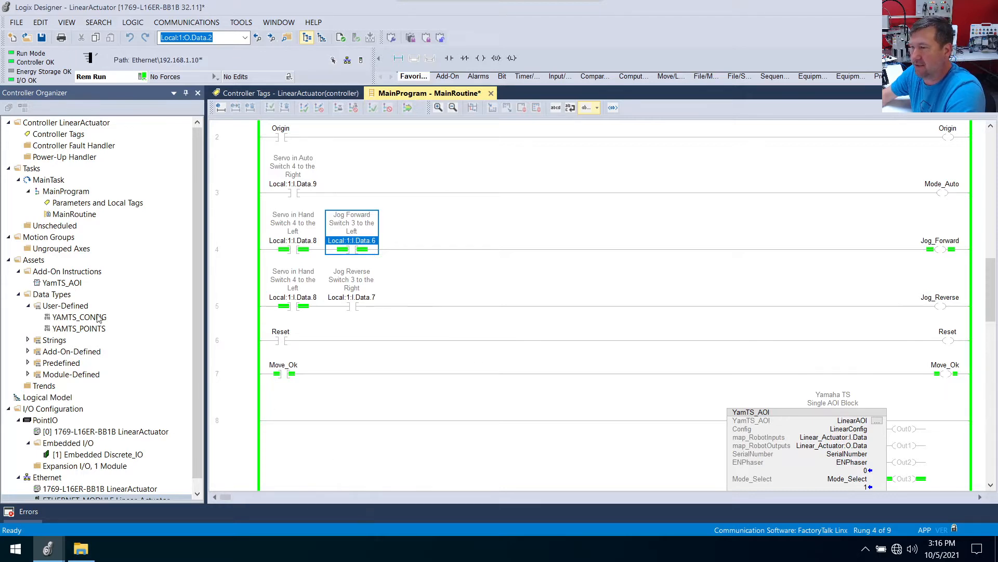
scroll("down", 3)
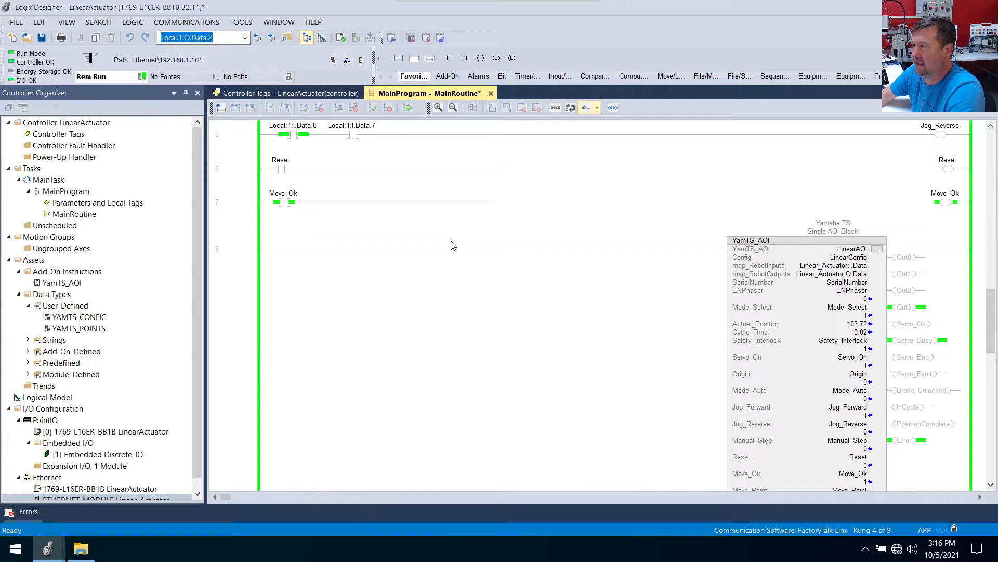
scroll("down", 3)
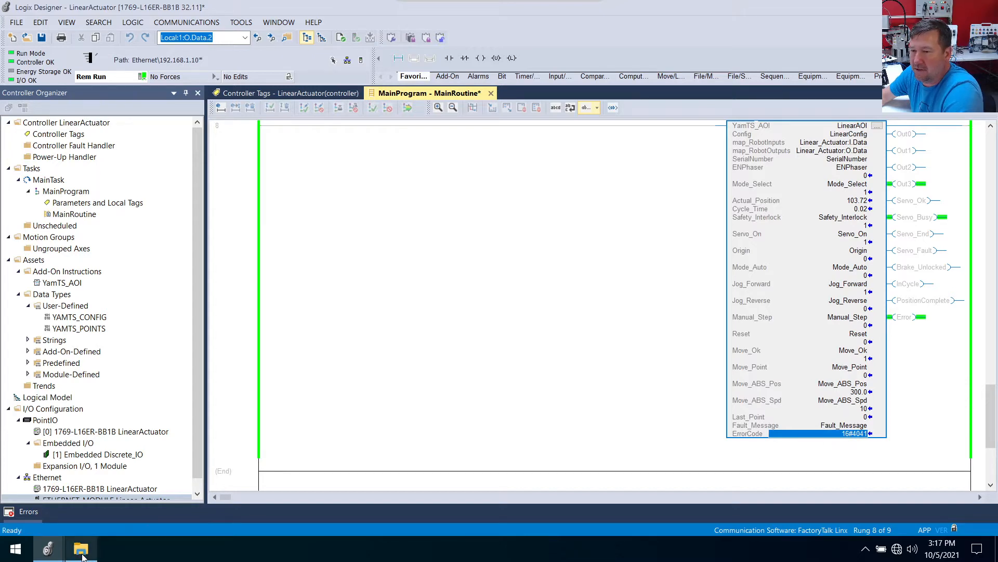
left_click(80, 547)
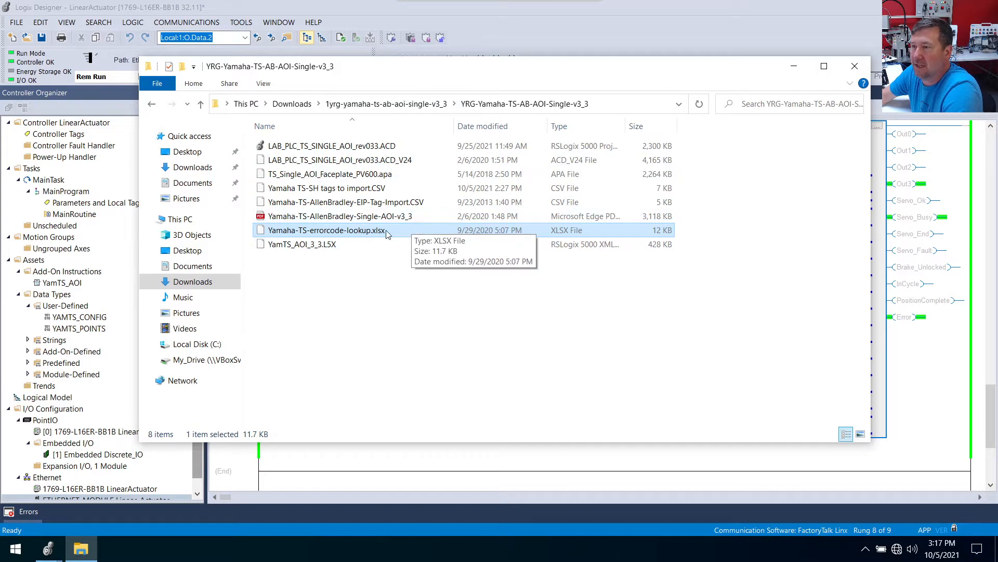
Step: Review the error-code lookup spreadsheet and close File Explorer
left_click(324, 230)
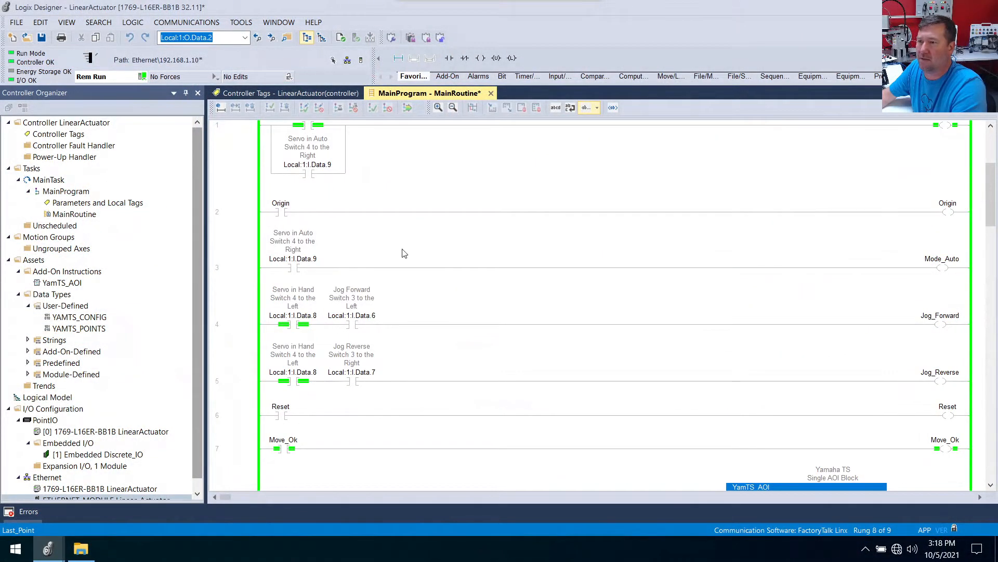
Step: Toggle the rung 6 Reset bit and verify Servo_Ok and Servo_End active with no Error
left_click(281, 410)
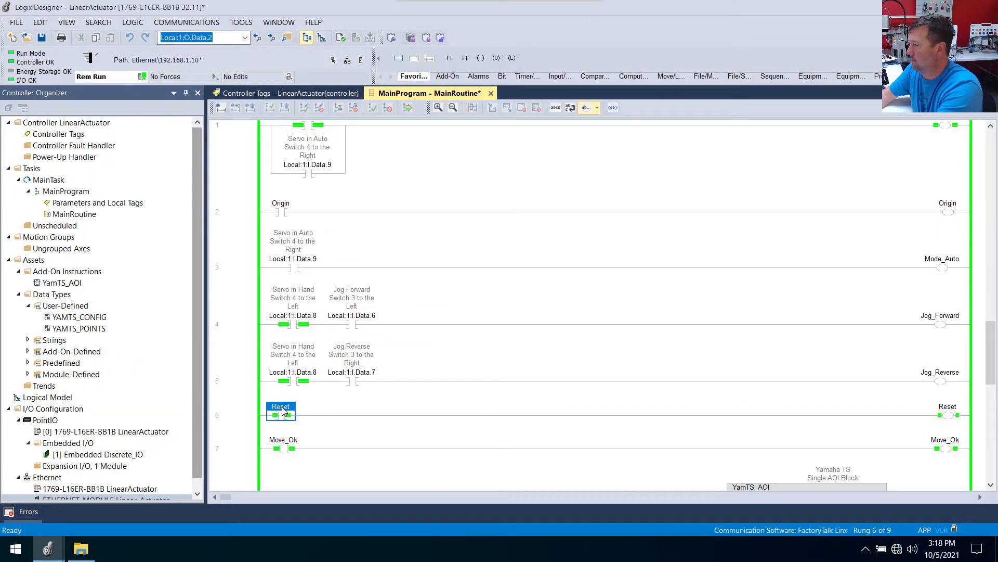
scroll("down", 3)
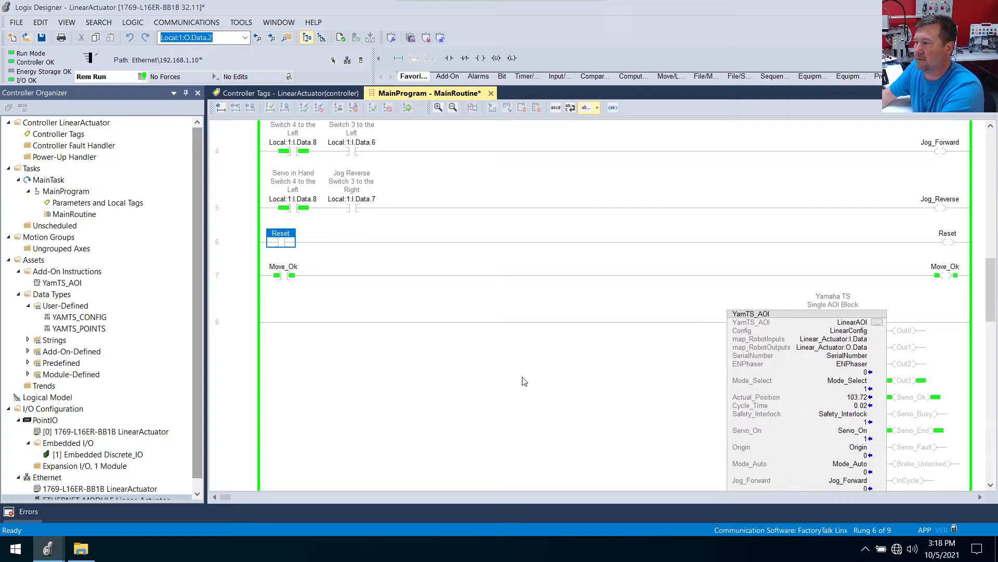
scroll("down", 3)
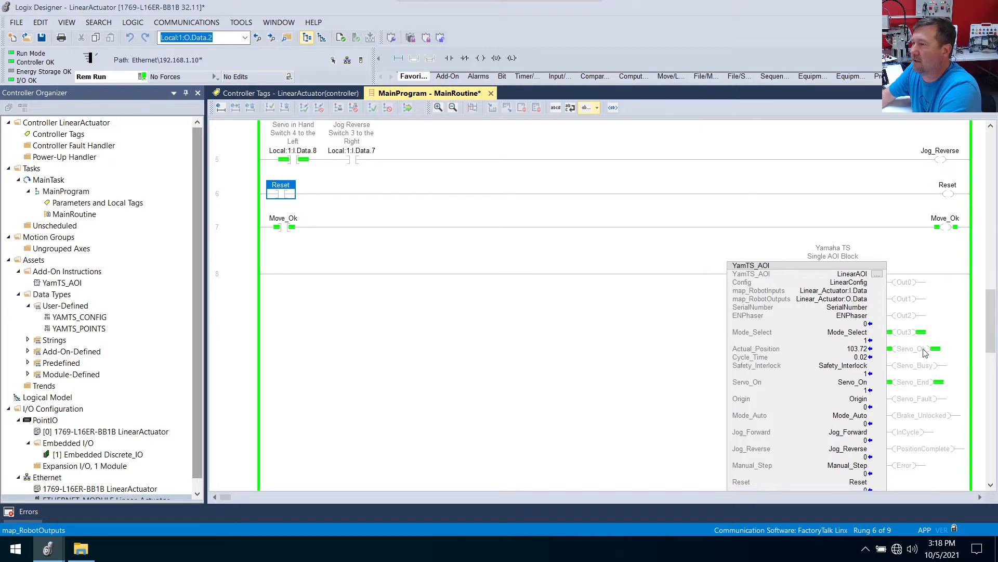
mouse_move(767, 344)
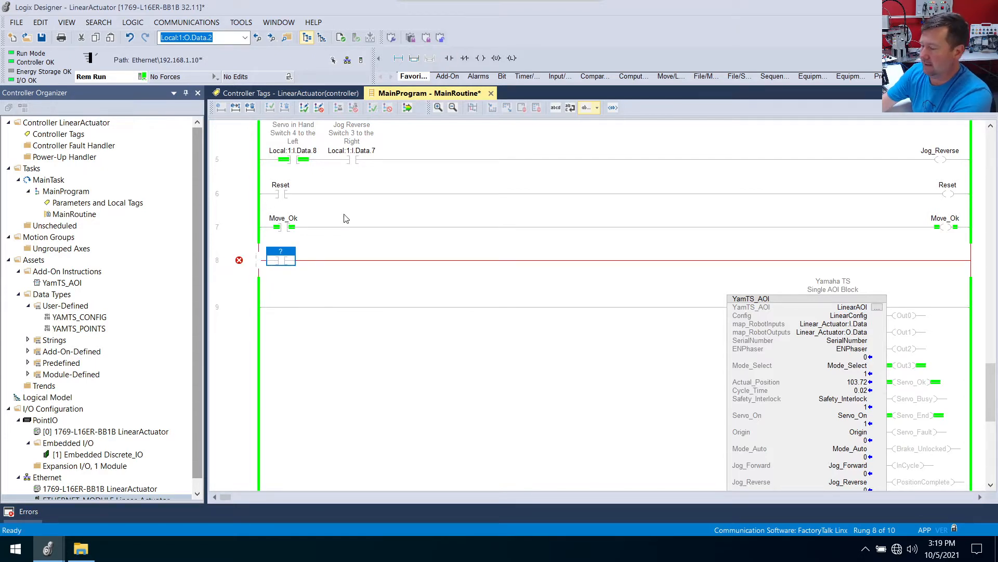
Step: Enter the LinearAOI.Servo_Ok and Local:1:I.Data.3 tags into the new rungs and choose Finalize All Edits
type("linear_Actuator:C")
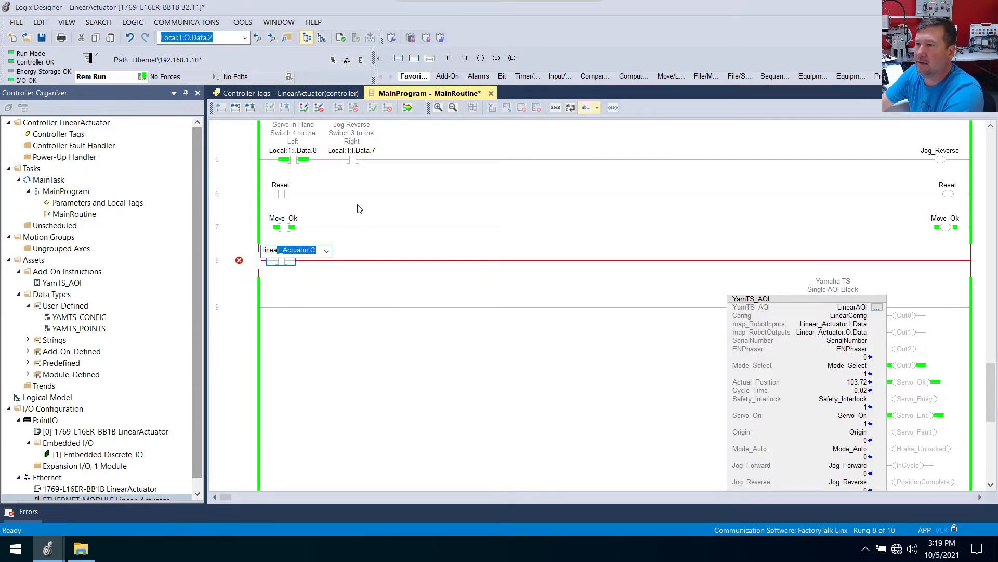
type("linearao")
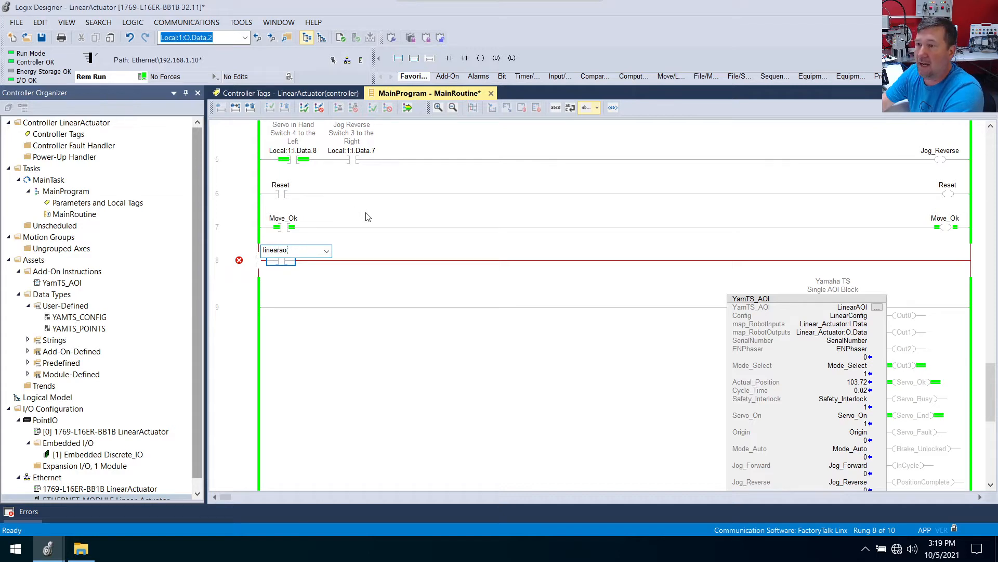
type("EnableIn")
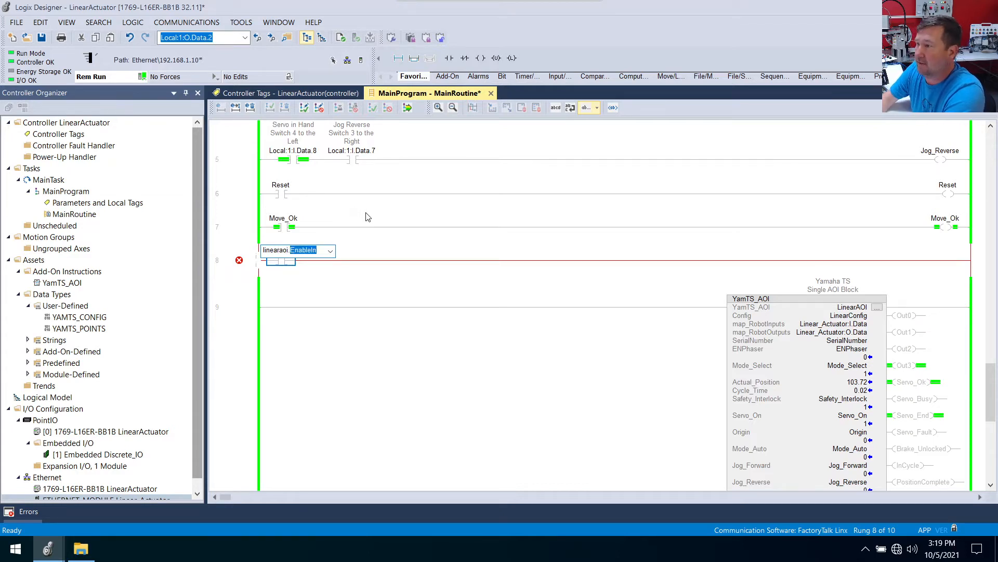
type("linearaoi.servo_On")
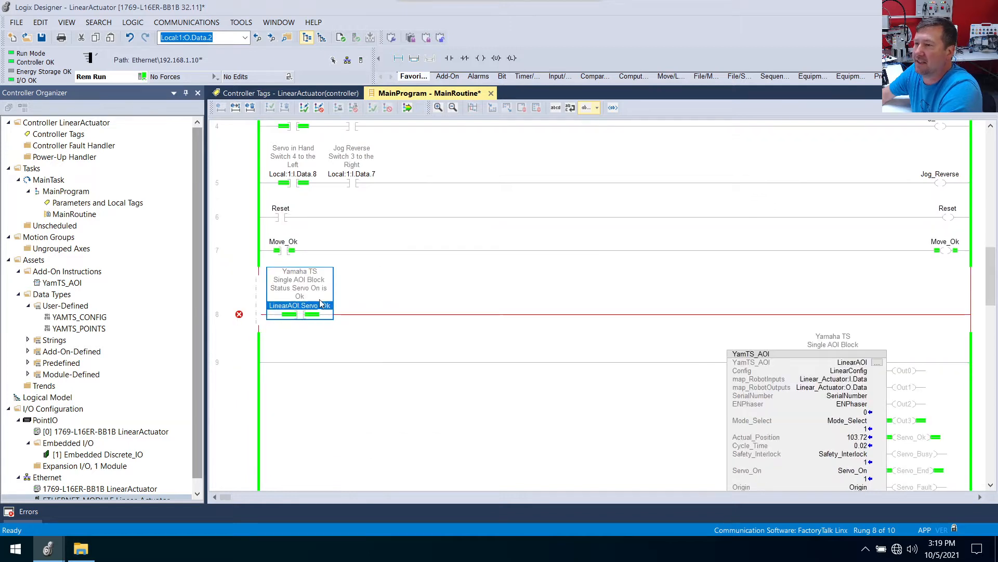
mouse_move(465, 58)
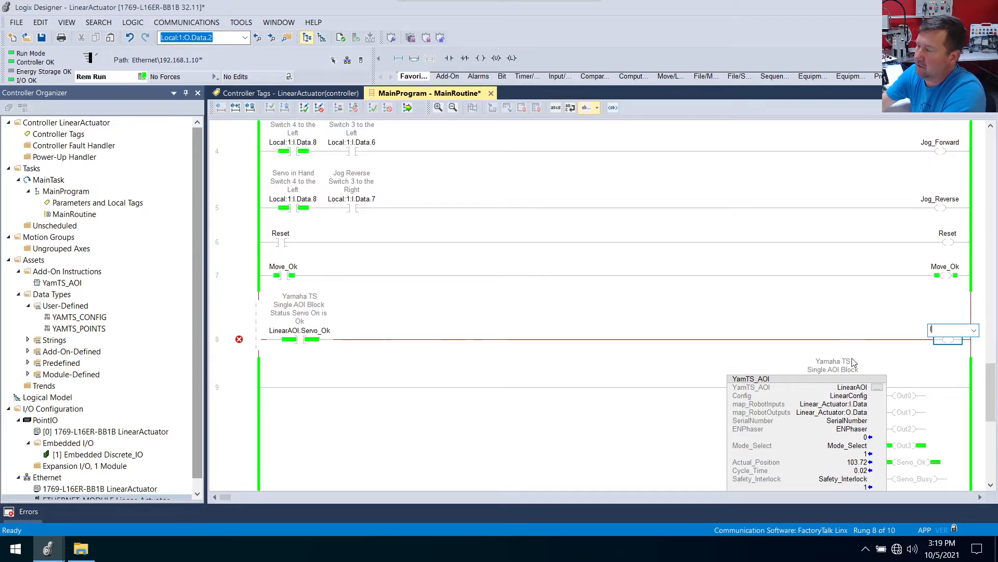
type("local:1:O.Data.3")
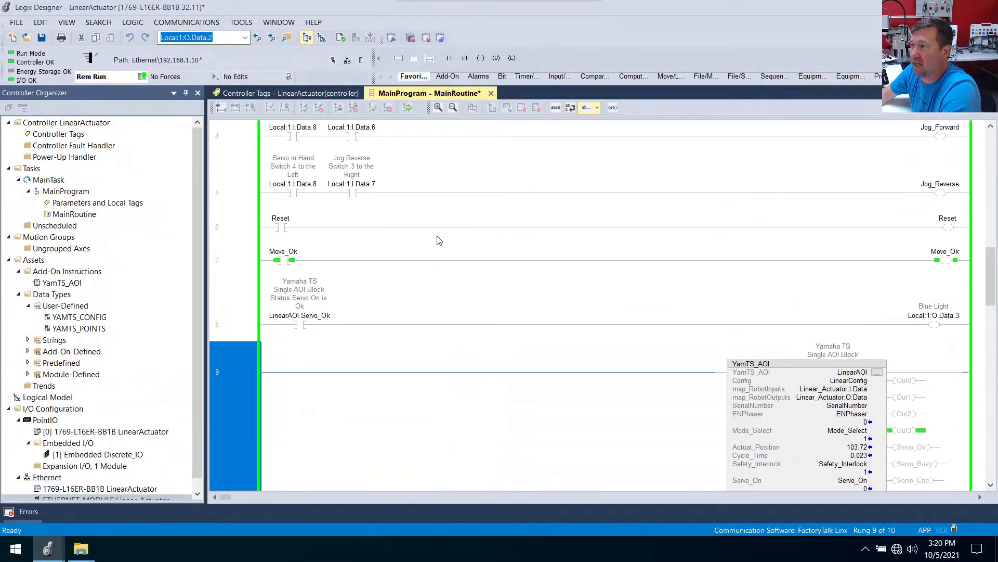
left_click(281, 223)
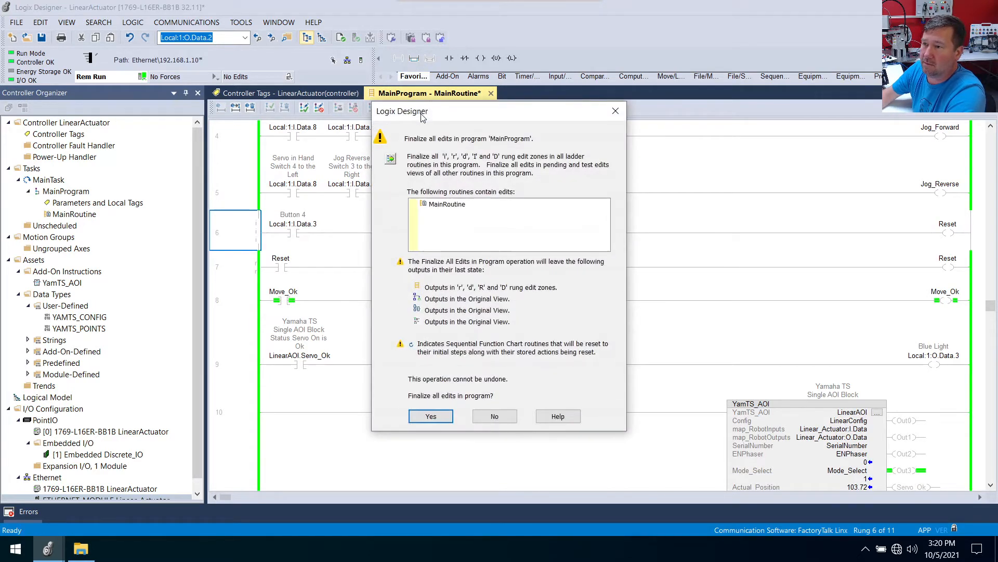
Step: Confirm Finalize All Edits in MainProgram so the Reset and Blue Light rungs go live
left_click(431, 416)
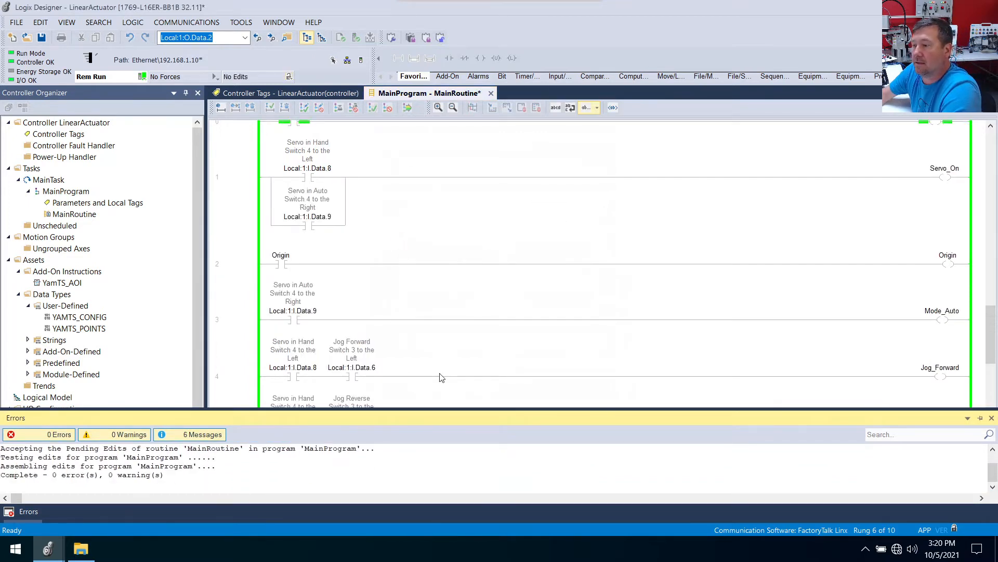
mouse_move(467, 239)
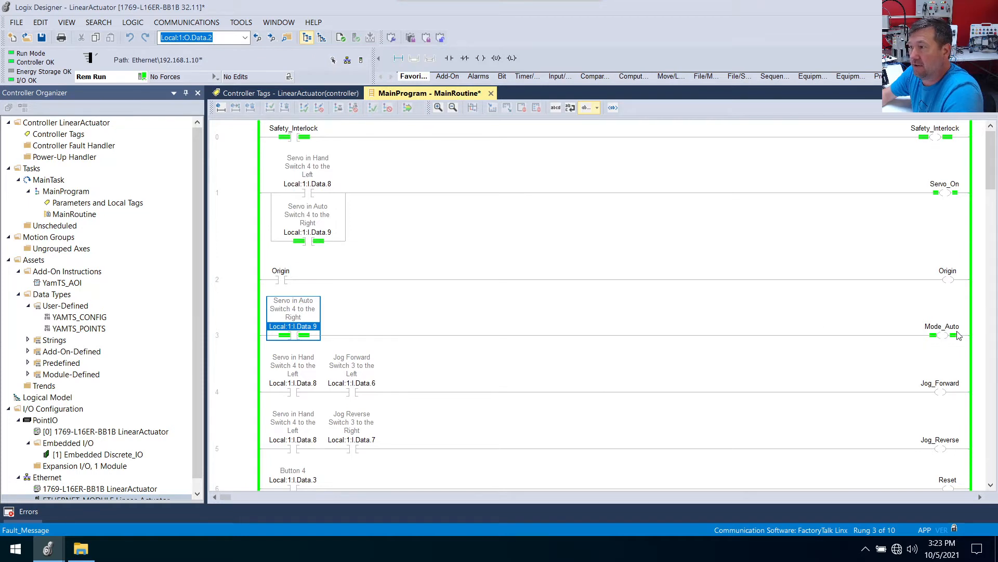
mouse_move(942, 342)
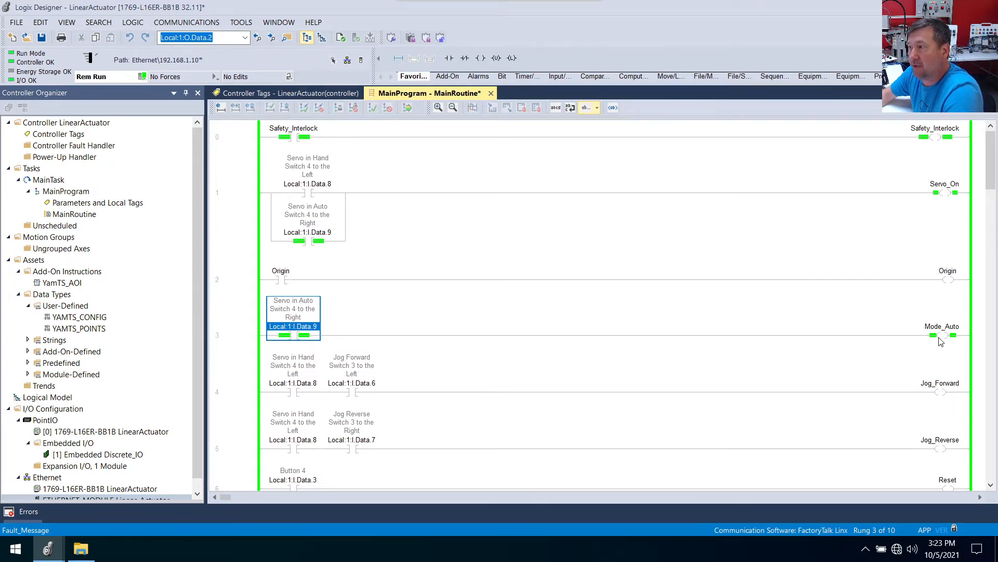
Step: Copy the LinearAOI.Servo_Ok contact and open the Mode_Auto switch contact's context menu
scroll("down", 3)
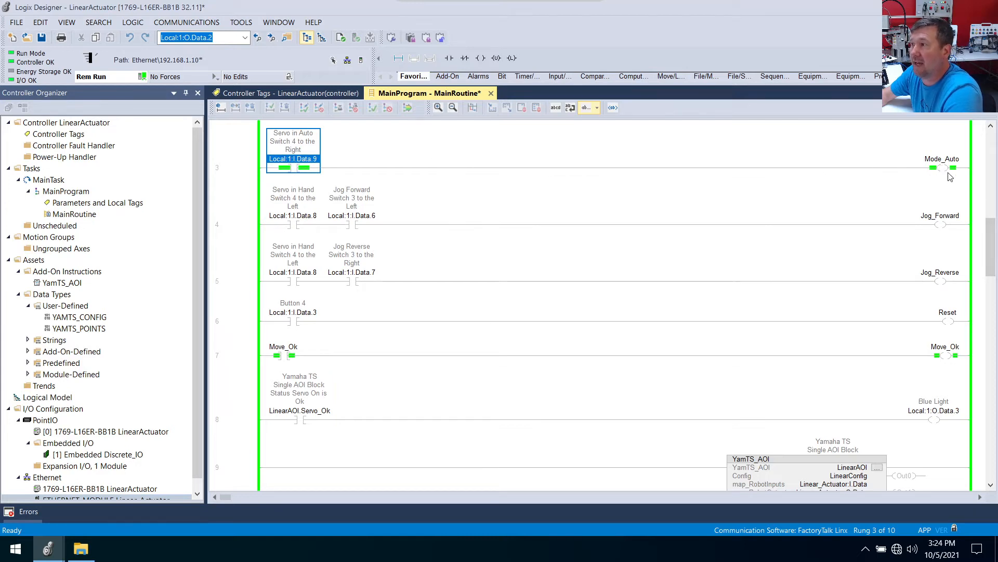
mouse_move(355, 246)
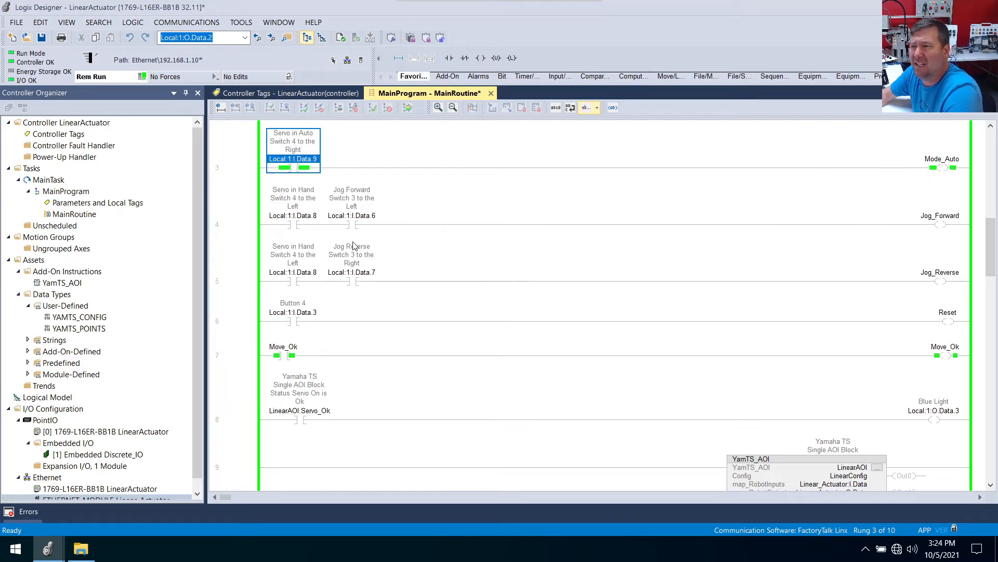
mouse_move(376, 245)
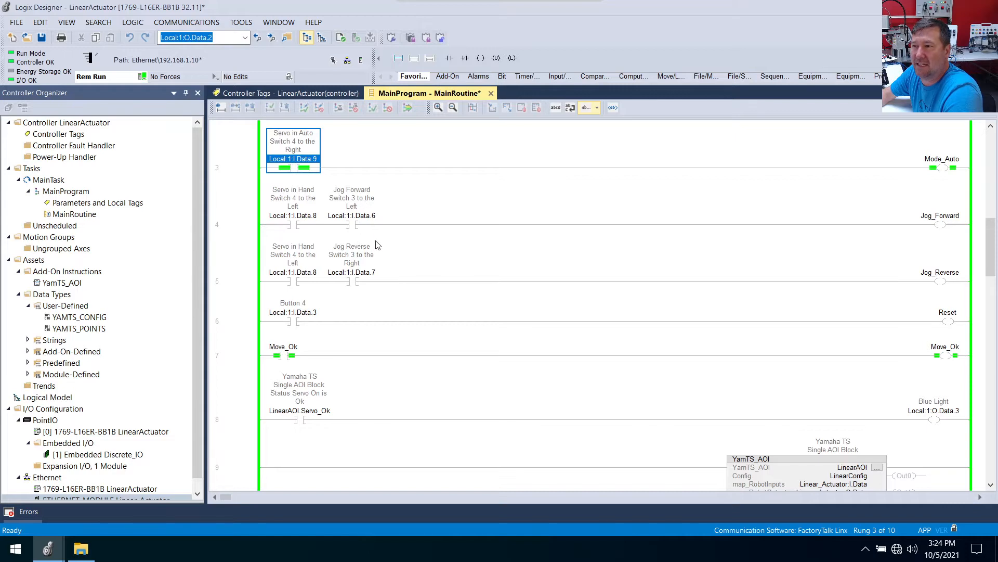
mouse_move(301, 448)
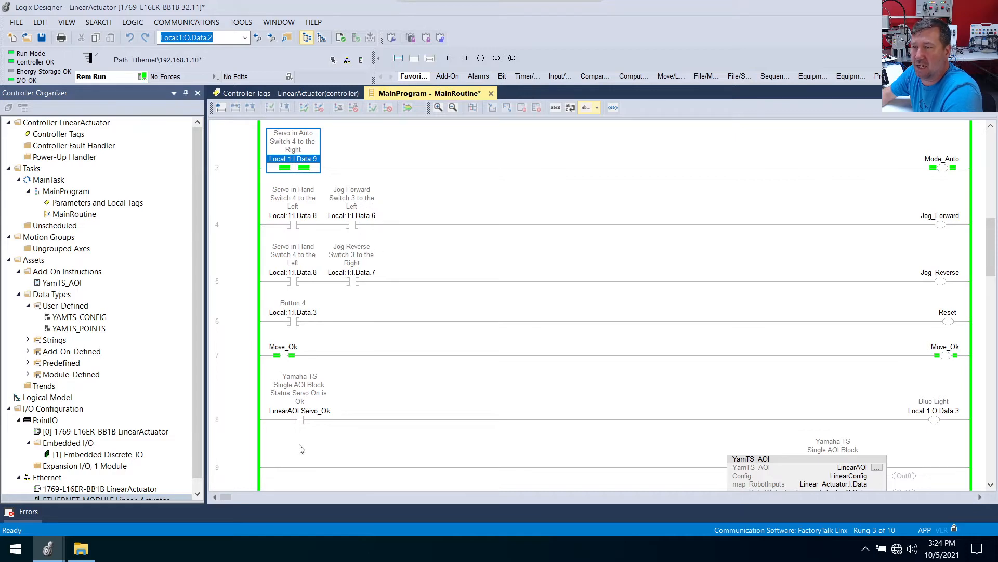
mouse_move(235, 170)
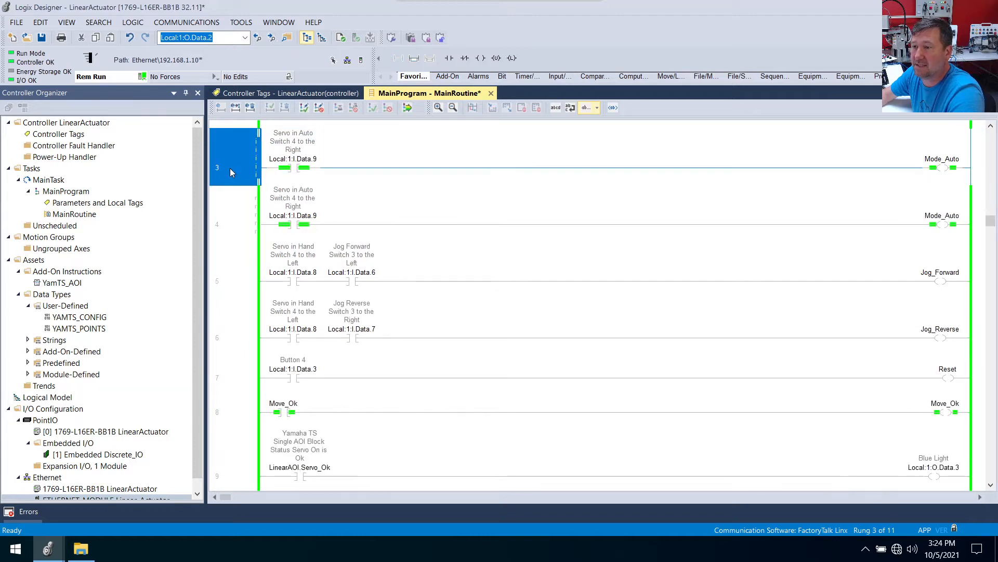
left_click(300, 467)
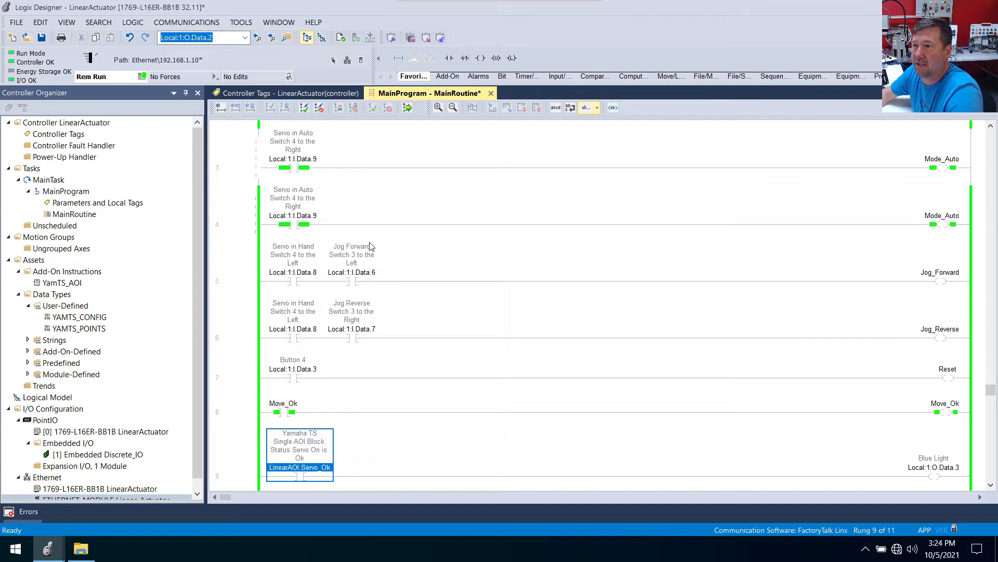
right_click(293, 159)
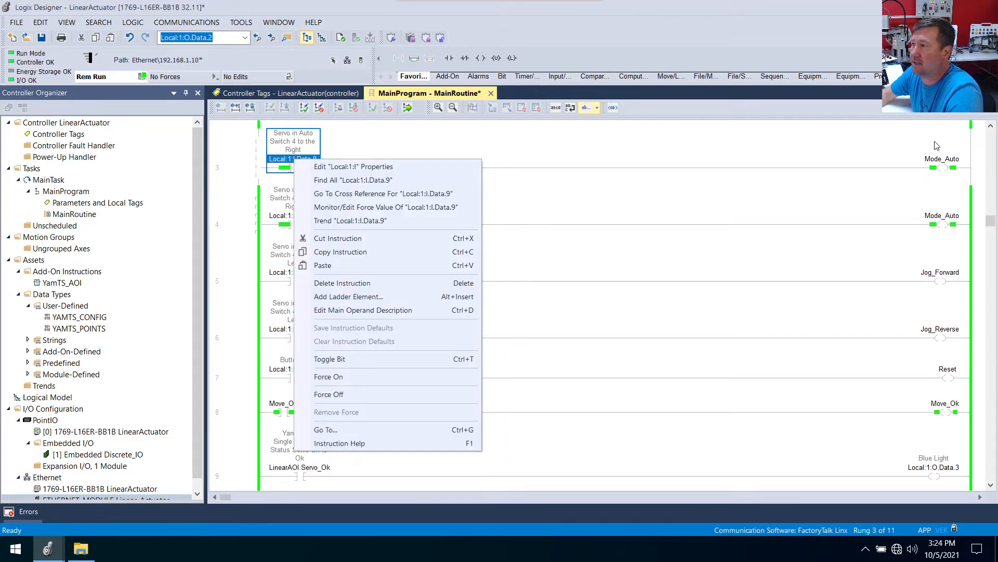
mouse_move(430, 380)
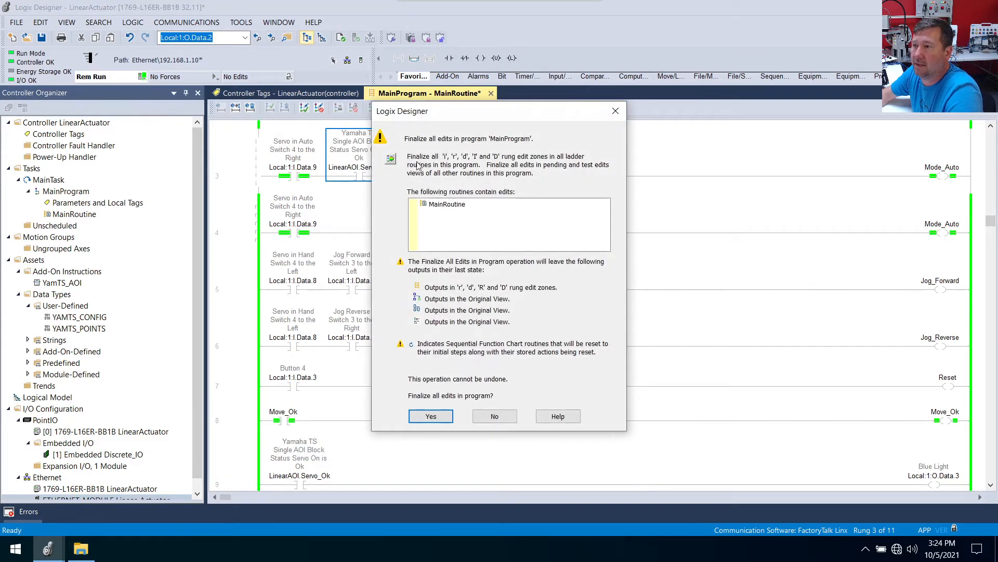
Step: Confirm Finalize All Edits so Mode_Auto requires LinearAOI.Servo_Ok online
left_click(431, 416)
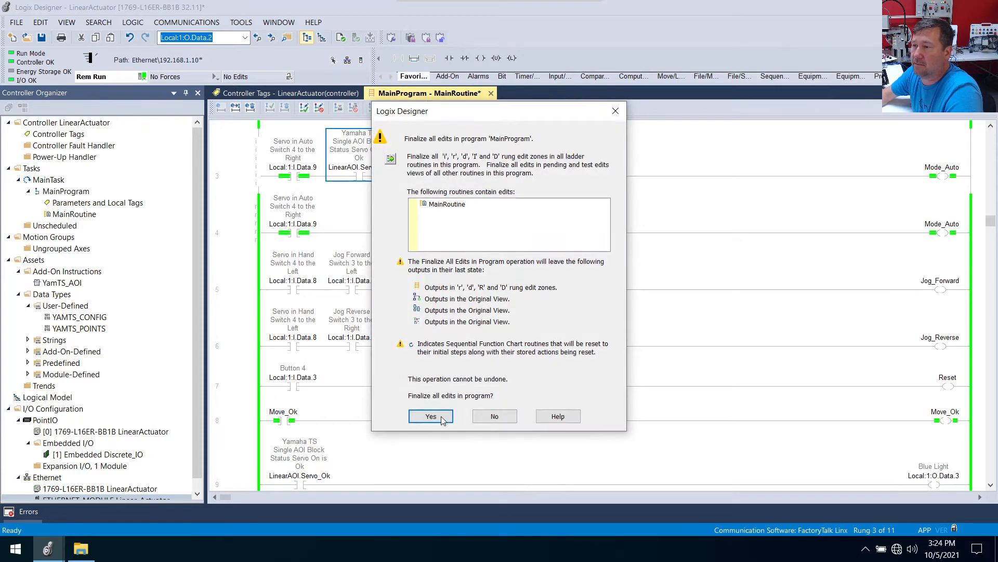
left_click(431, 416)
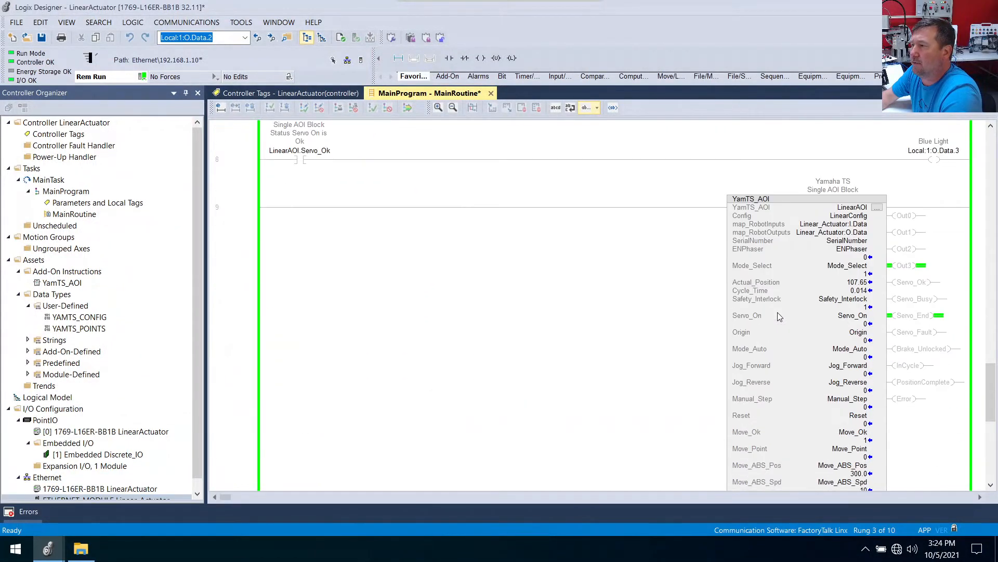
Step: Scroll to the YamTS_AOI block and select its Move_ABS_Pos value
scroll("down", 3)
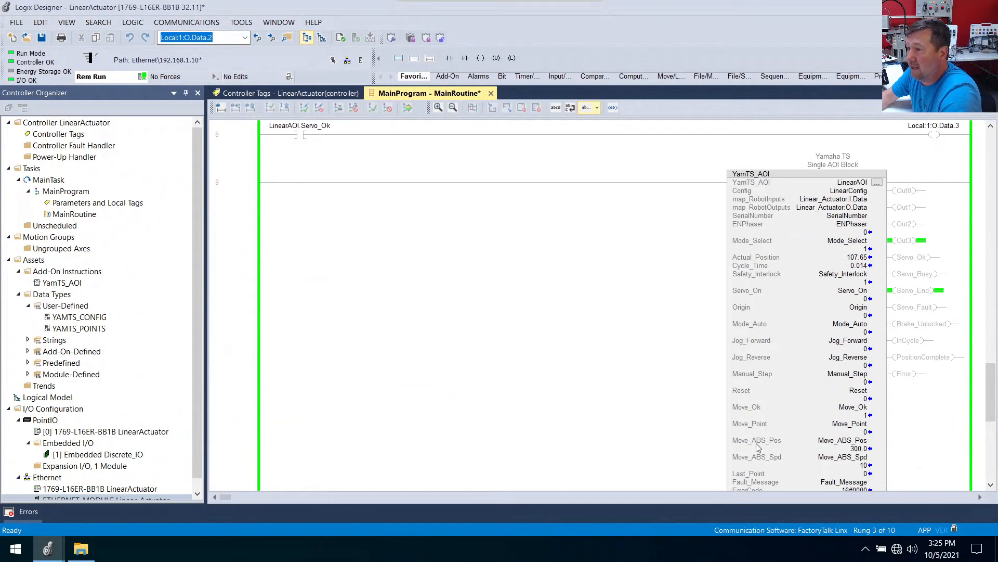
left_click(840, 448)
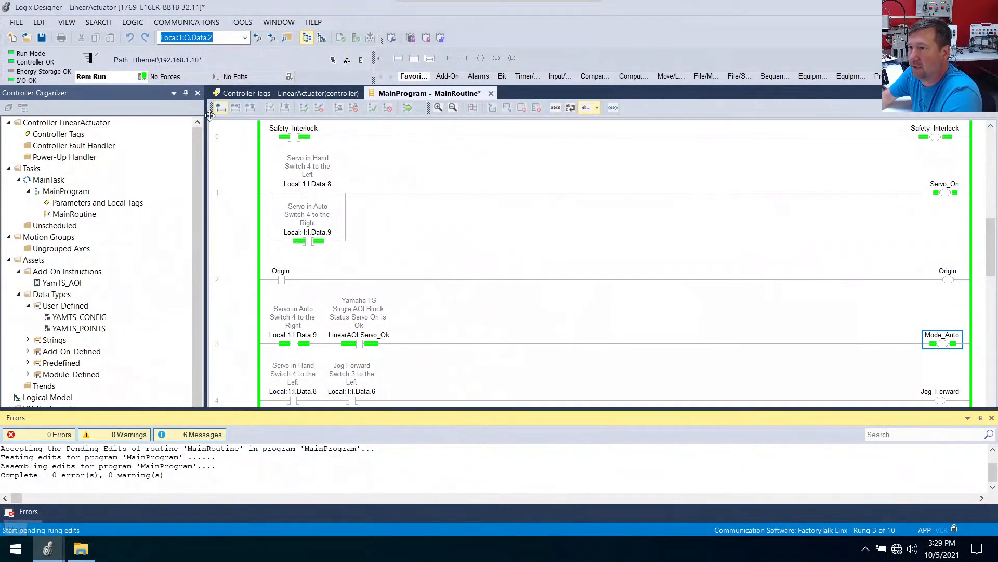
scroll("down", 3)
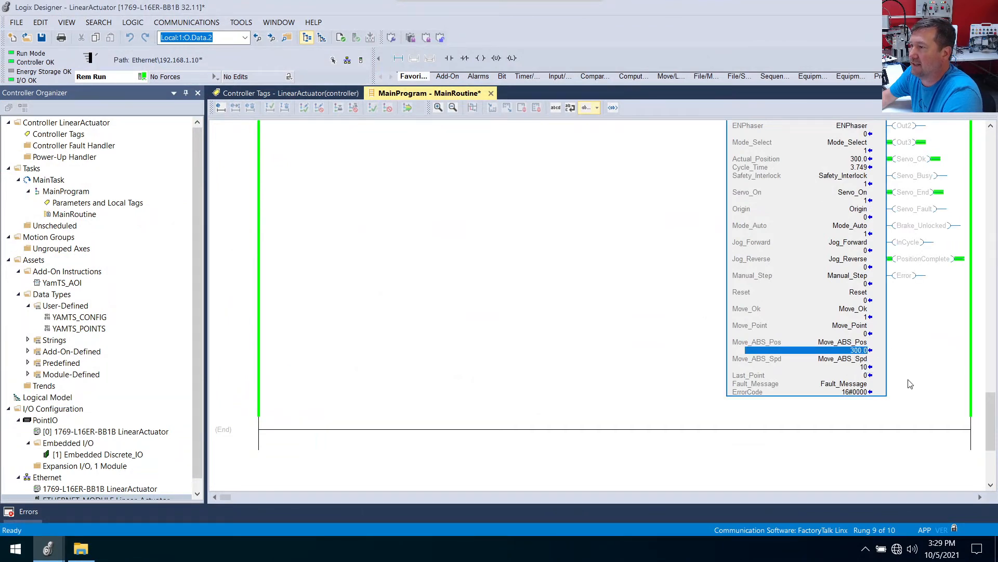
Step: Enter 150 as the YamTS_AOI Move_ABS_Pos value
type("150")
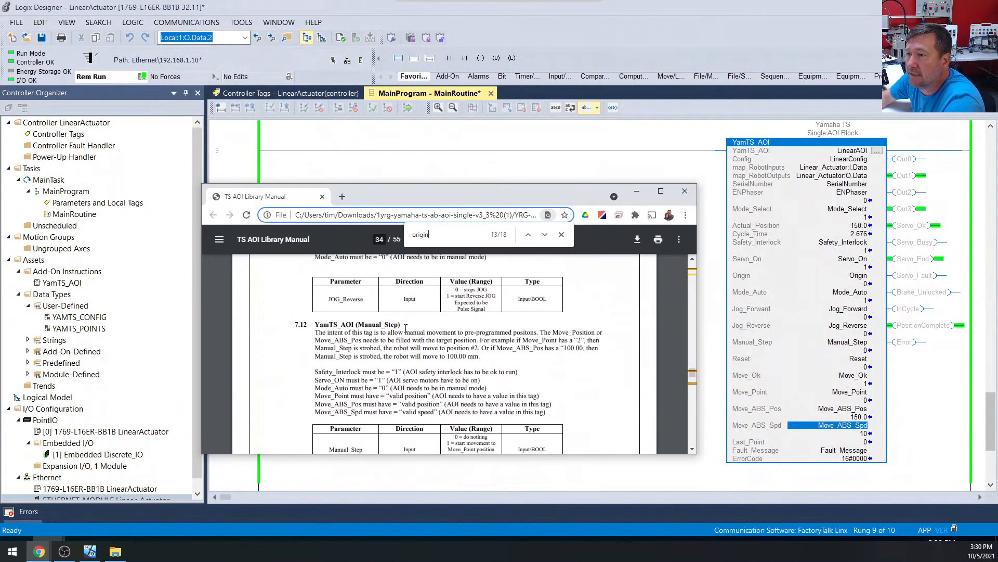
Step: Scroll the TS AOI Library Manual to section 7.16, Move_ABS_Pos and Move_ABS_Spd
scroll("down", 3)
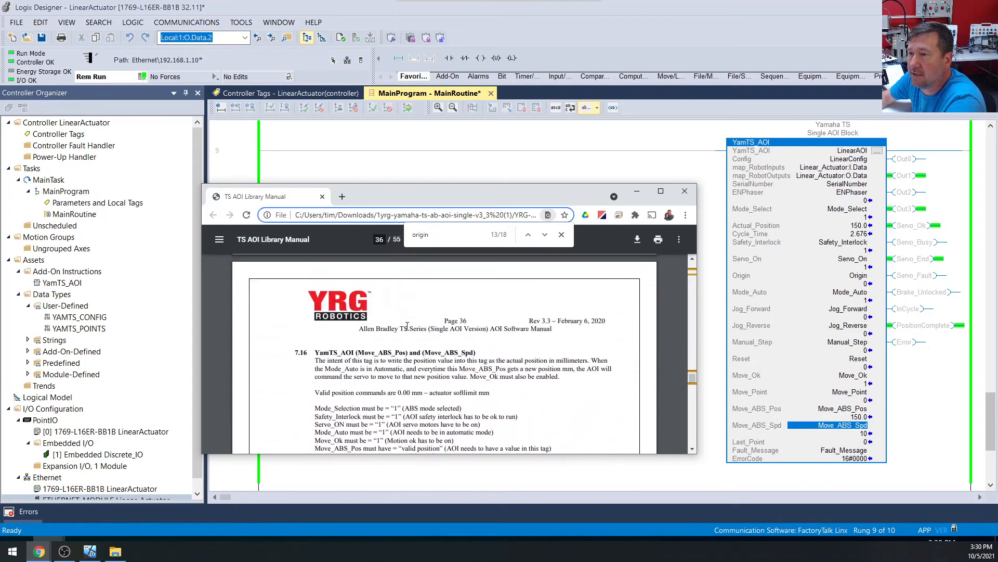
scroll("down", 3)
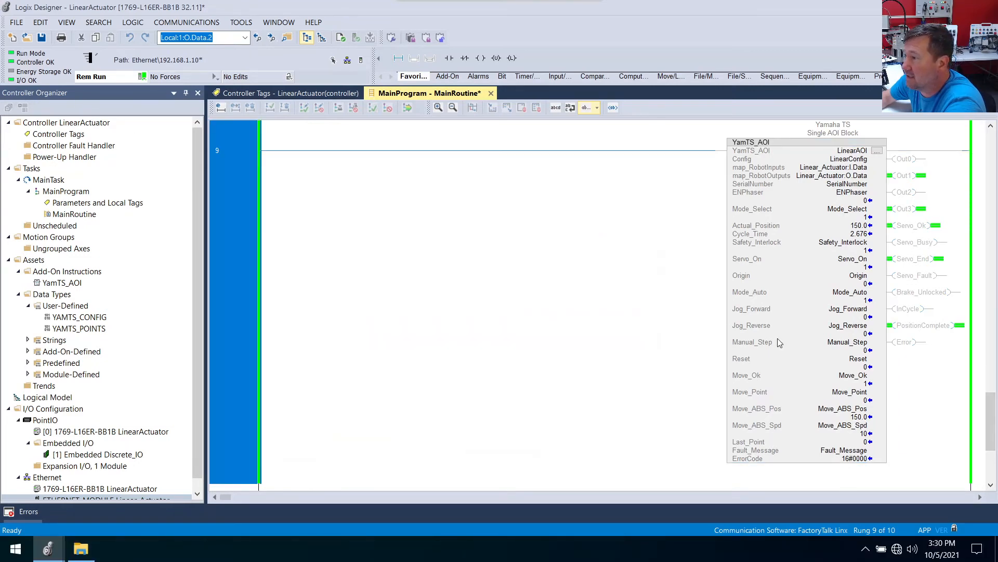
Step: Select a YamTS_AOI move value field and type 300 for Move_ABS_Pos
left_click(805, 433)
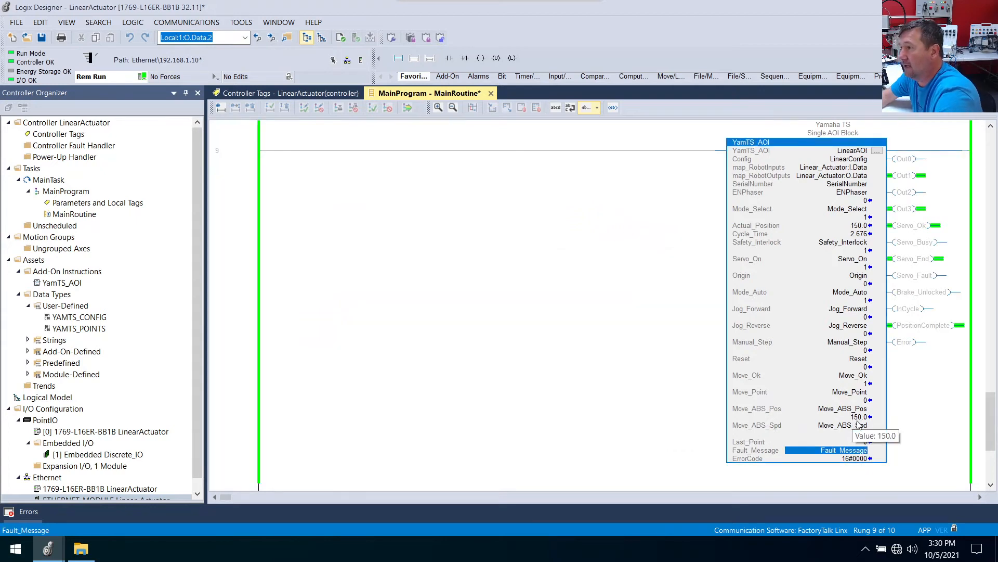
type("3")
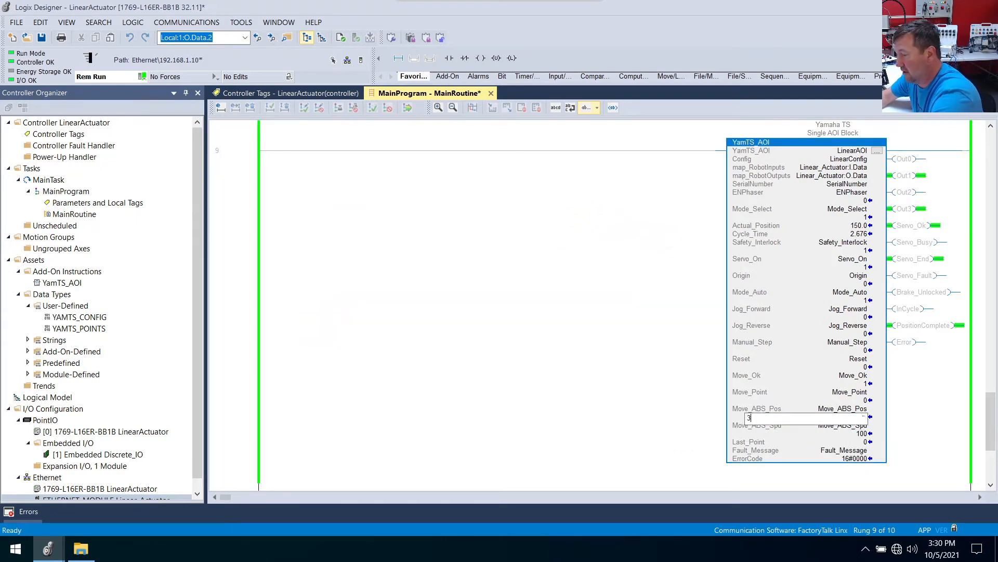
type("00")
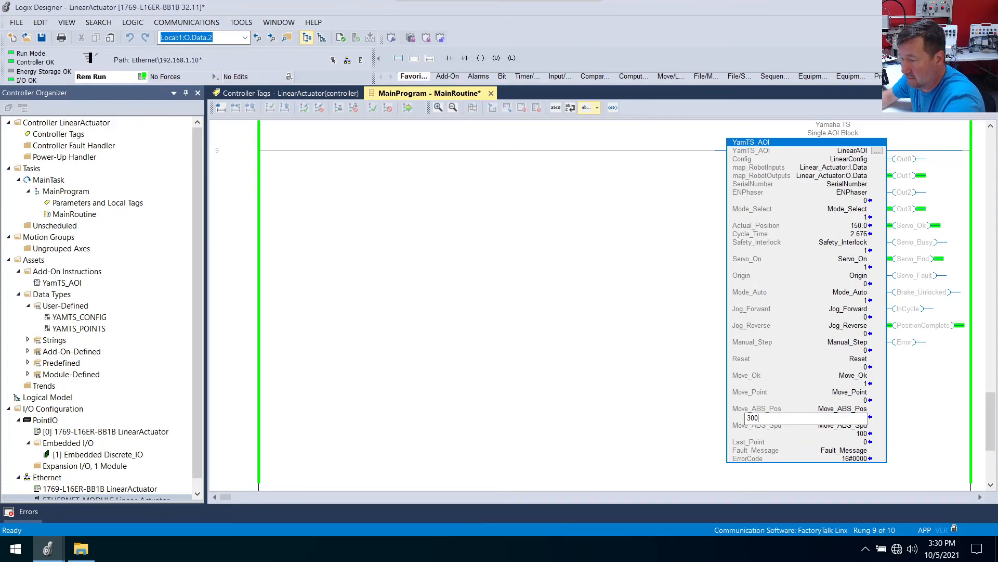